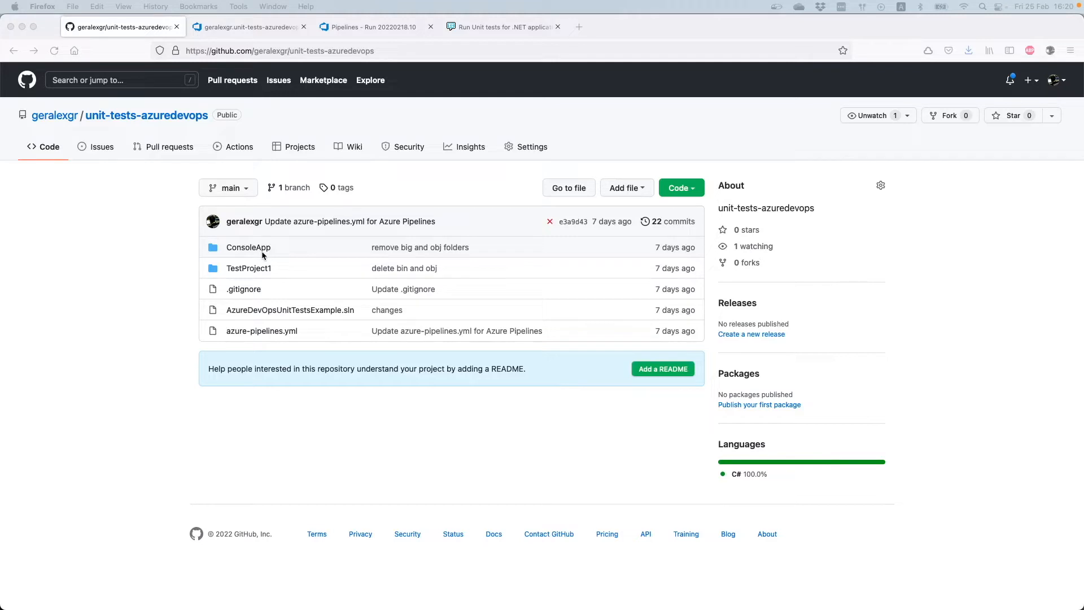
pyautogui.moveTo(224, 257)
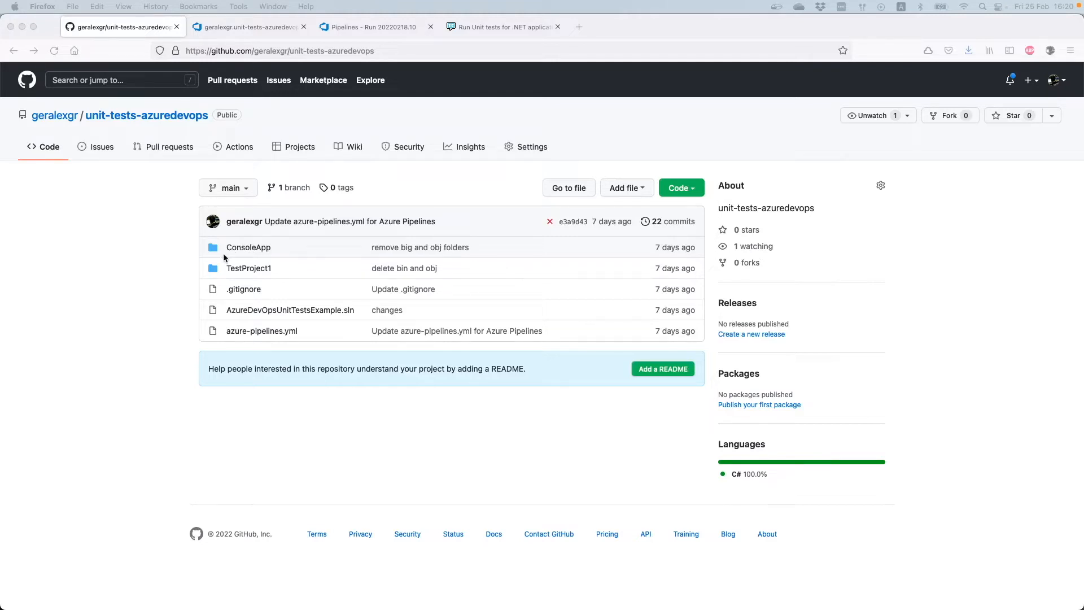
pyautogui.moveTo(250, 228)
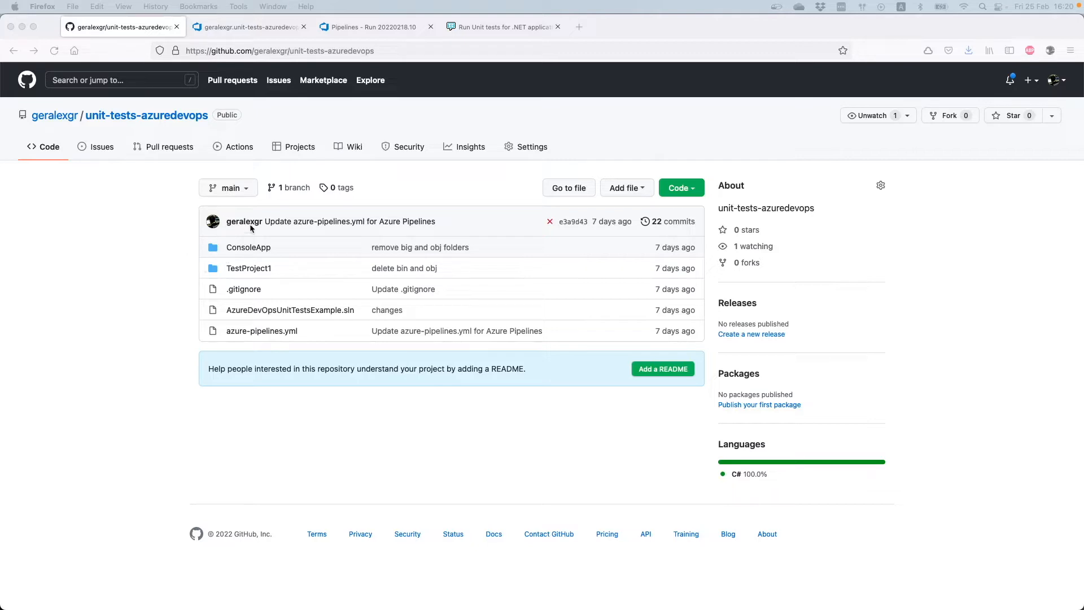
pyautogui.moveTo(294, 242)
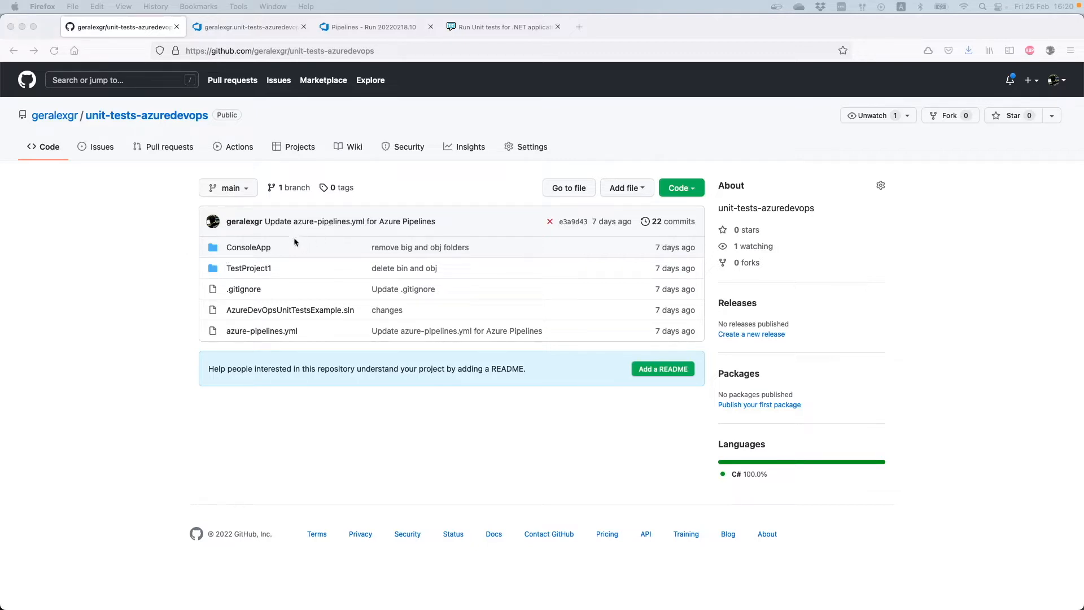
pyautogui.moveTo(190, 273)
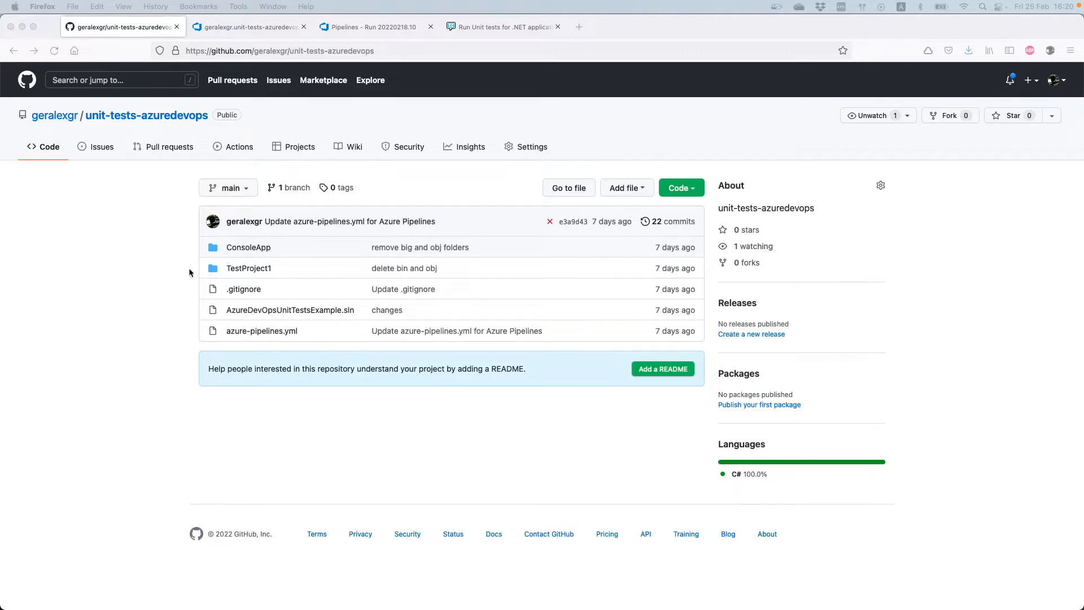
pyautogui.moveTo(260, 269)
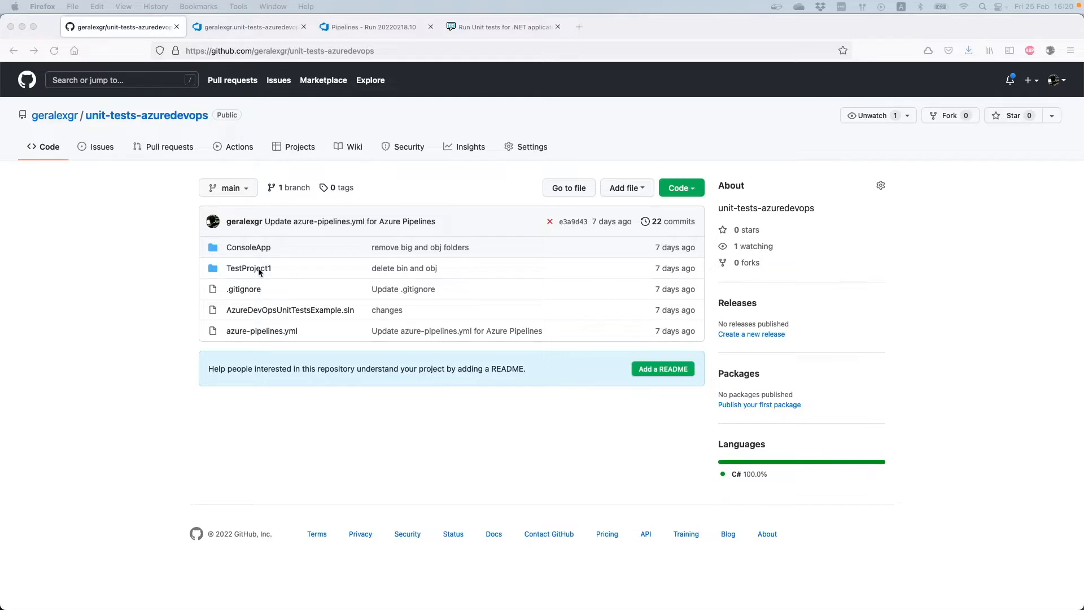
pyautogui.moveTo(118, 136)
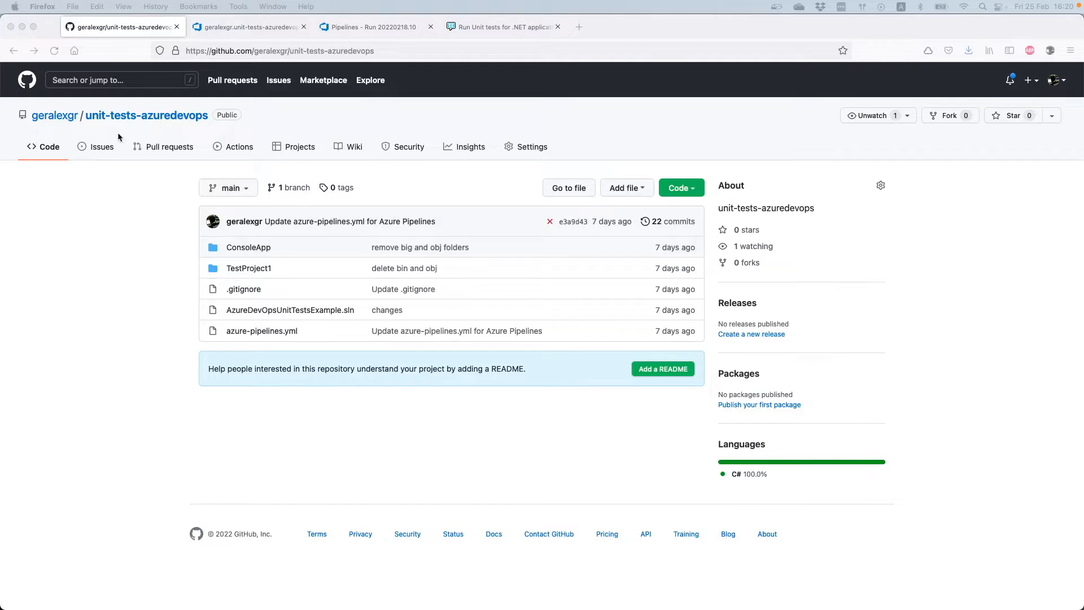
pyautogui.moveTo(96, 129)
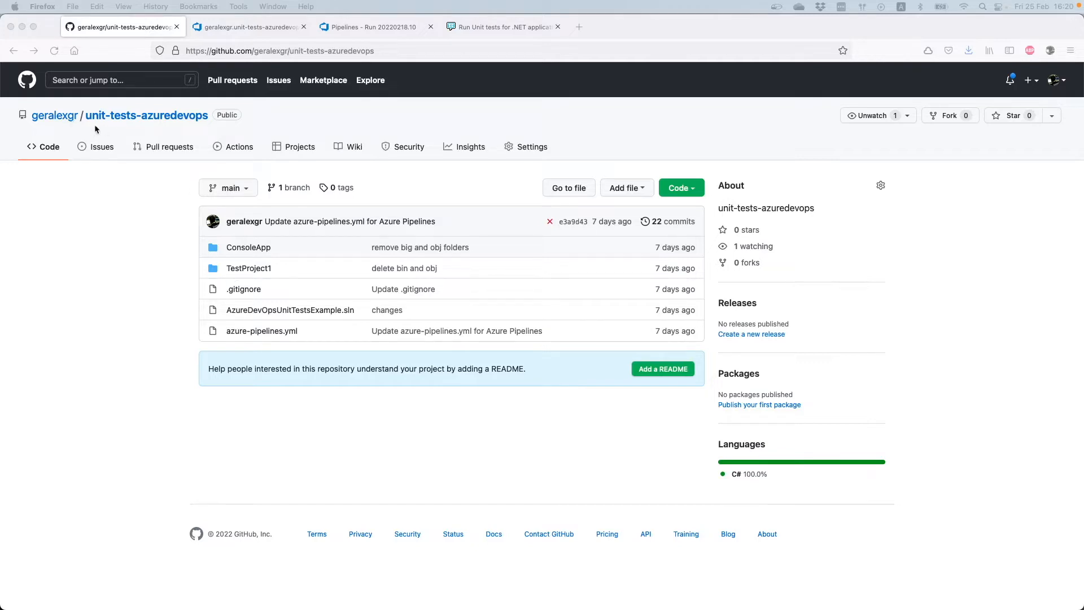
pyautogui.moveTo(118, 124)
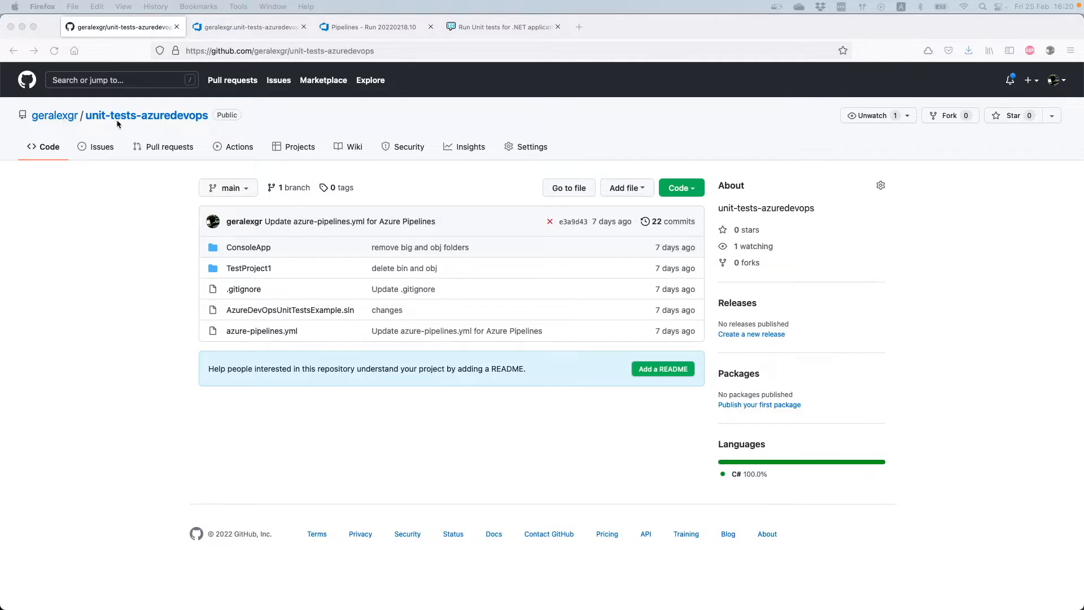
pyautogui.moveTo(95, 123)
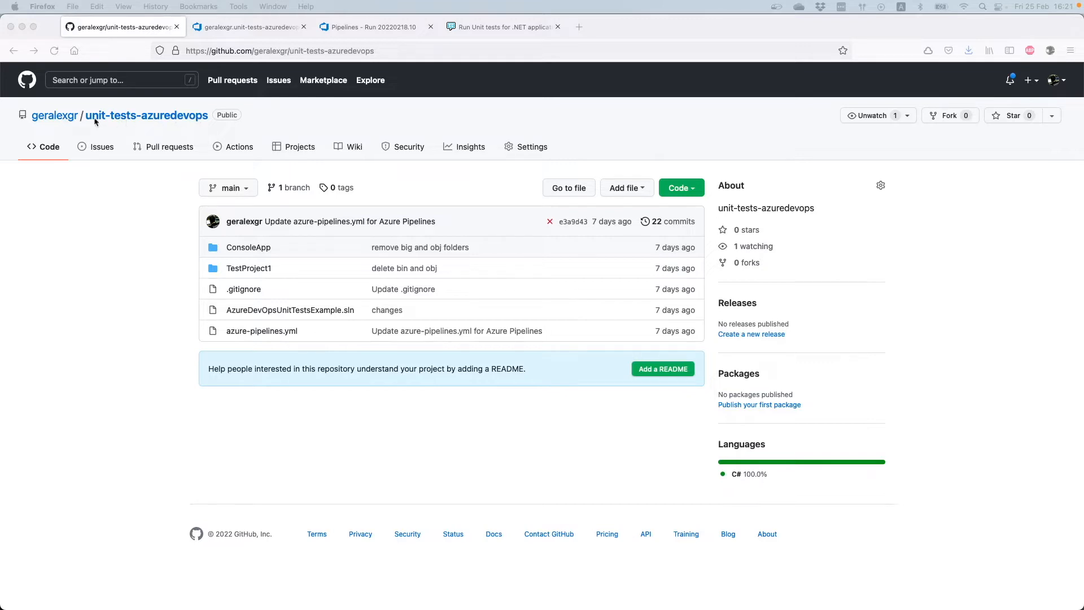
pyautogui.moveTo(281, 248)
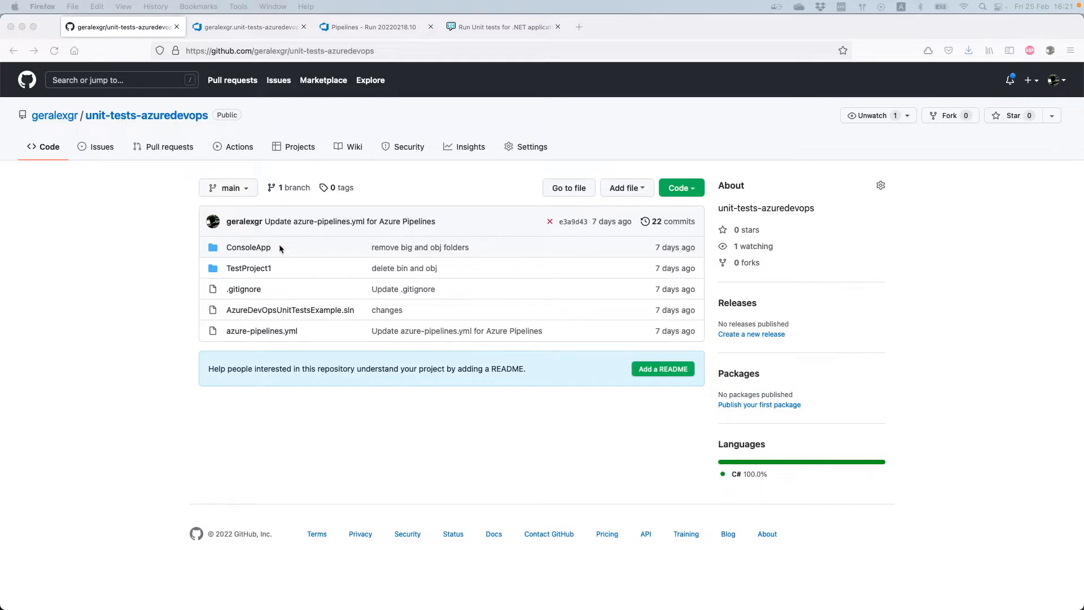
pyautogui.moveTo(295, 341)
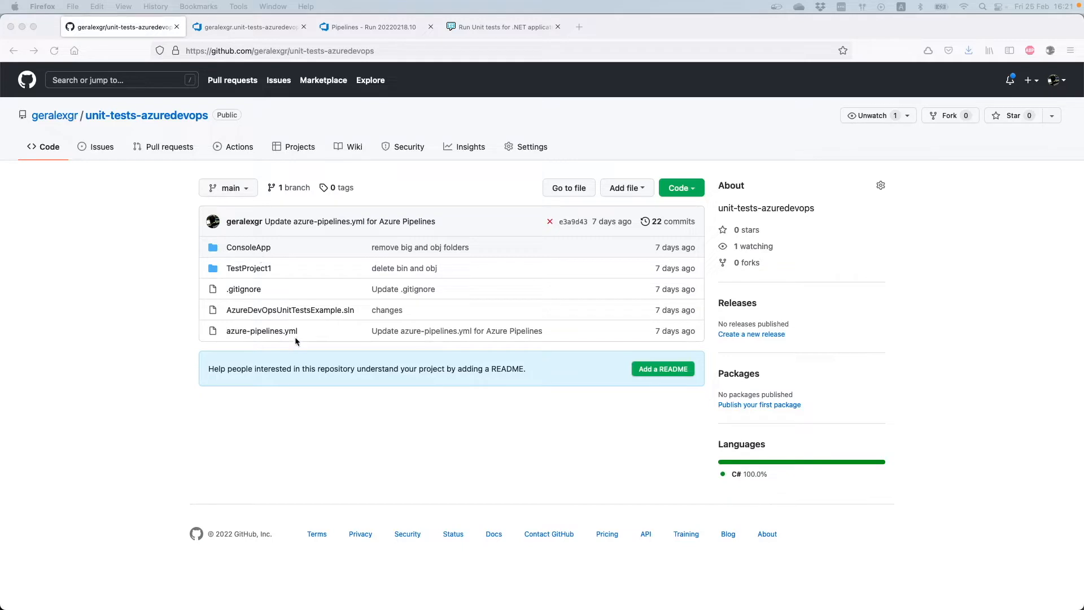
pyautogui.moveTo(294, 341)
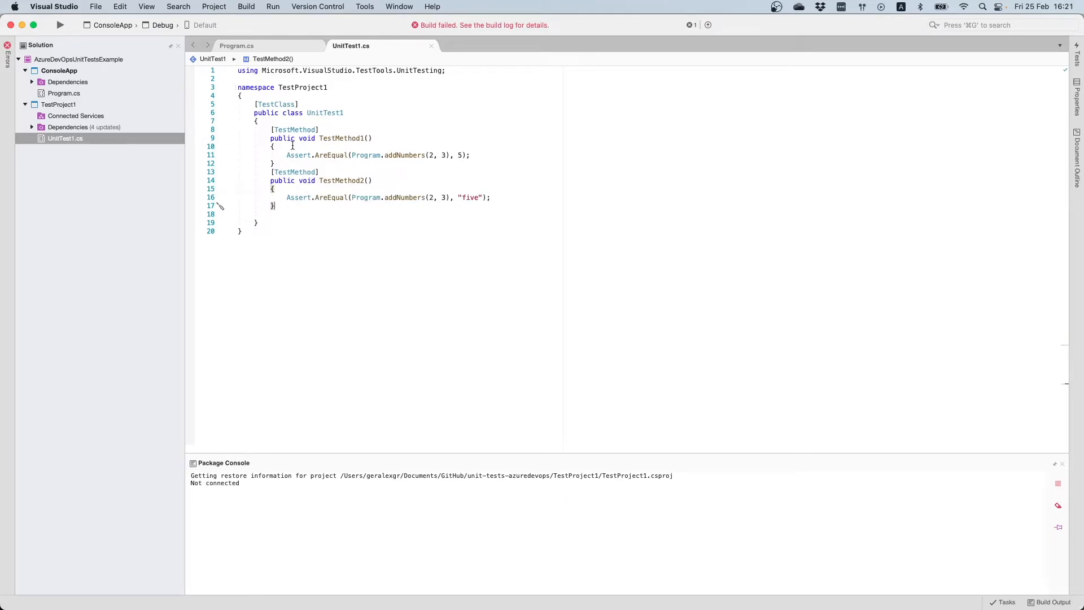
# Review Program.cs, highlighting the addNumbers call in Main, then select TestProject1
pyautogui.click(63, 92)
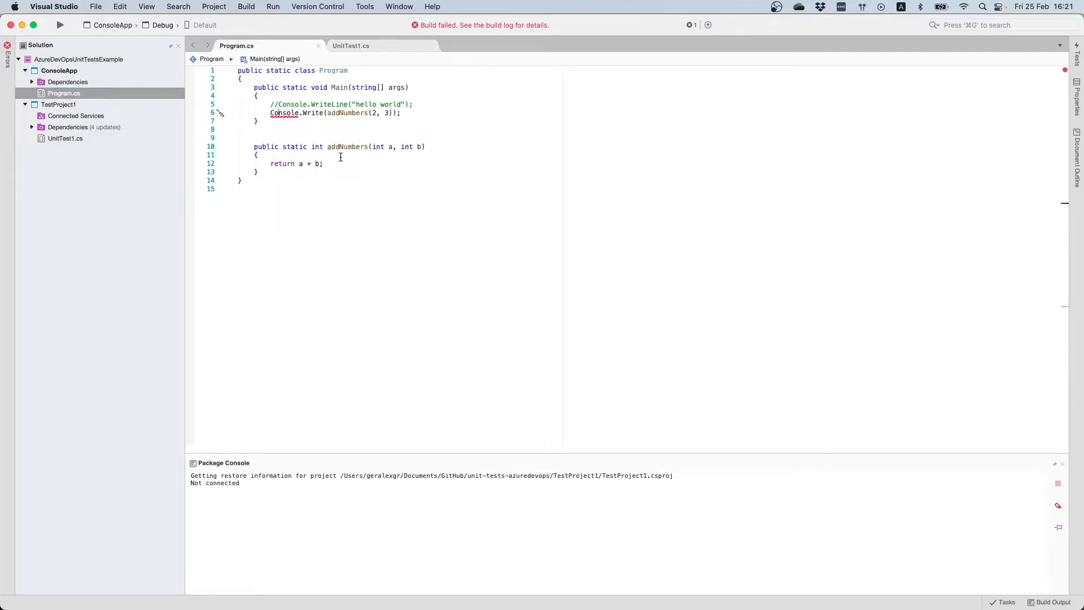
pyautogui.moveTo(346, 146)
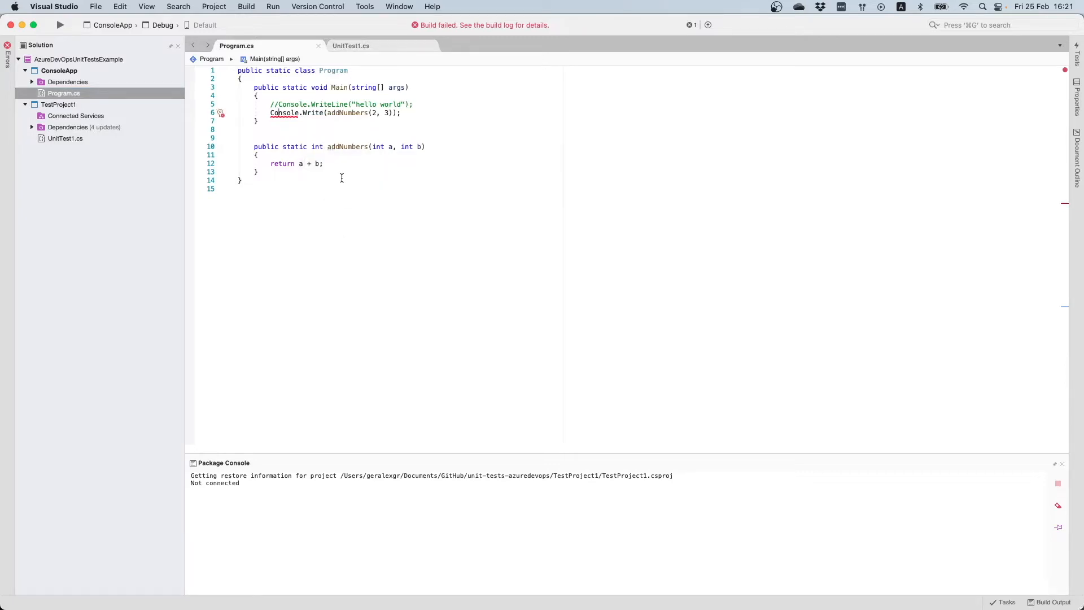
pyautogui.moveTo(388, 156)
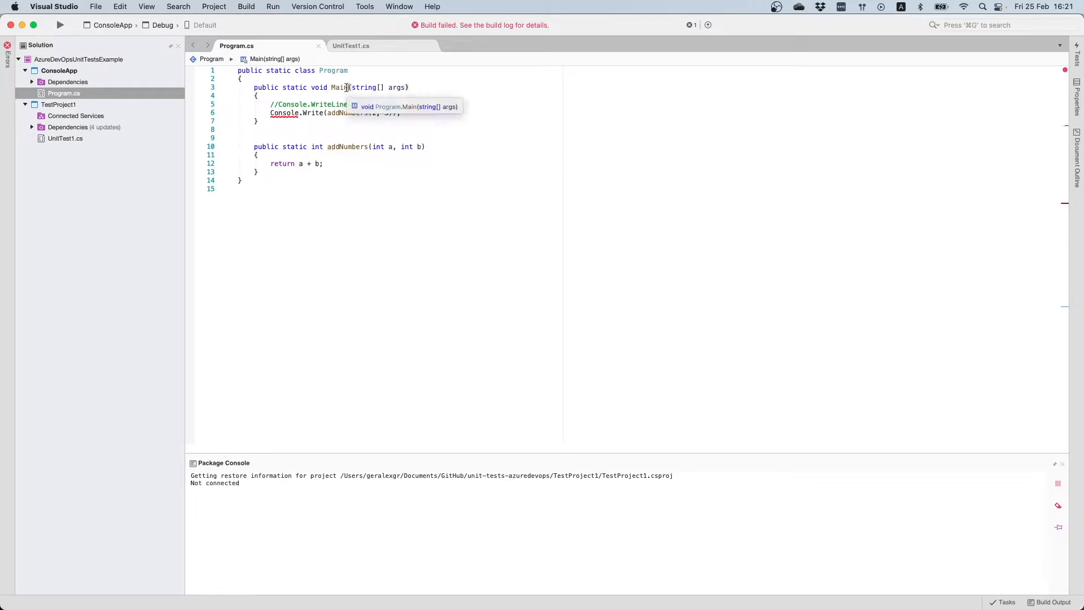
pyautogui.doubleClick(339, 87)
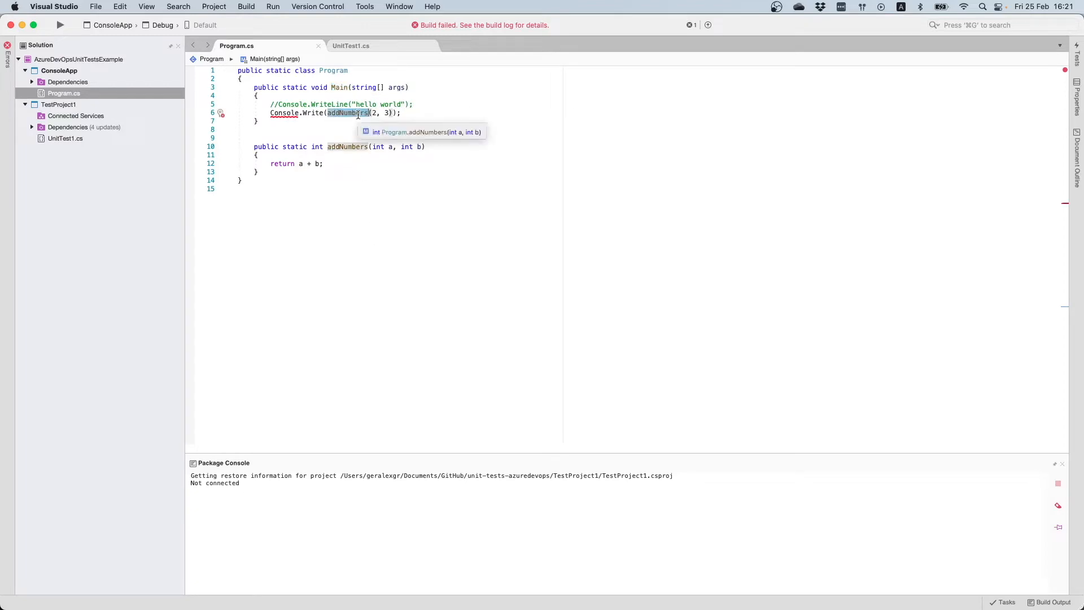
pyautogui.moveTo(79, 150)
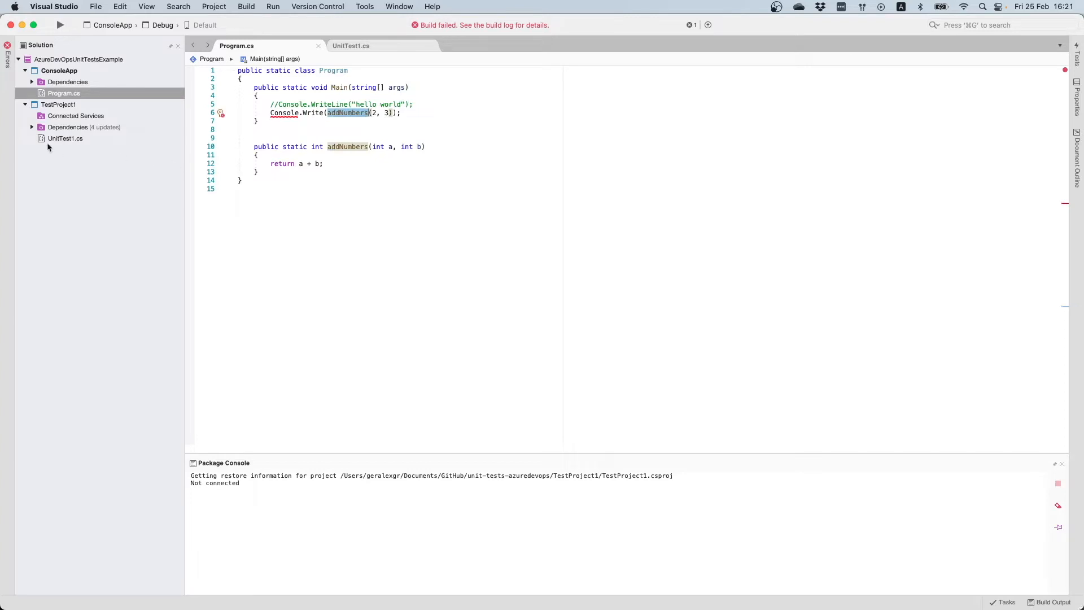
pyautogui.click(58, 104)
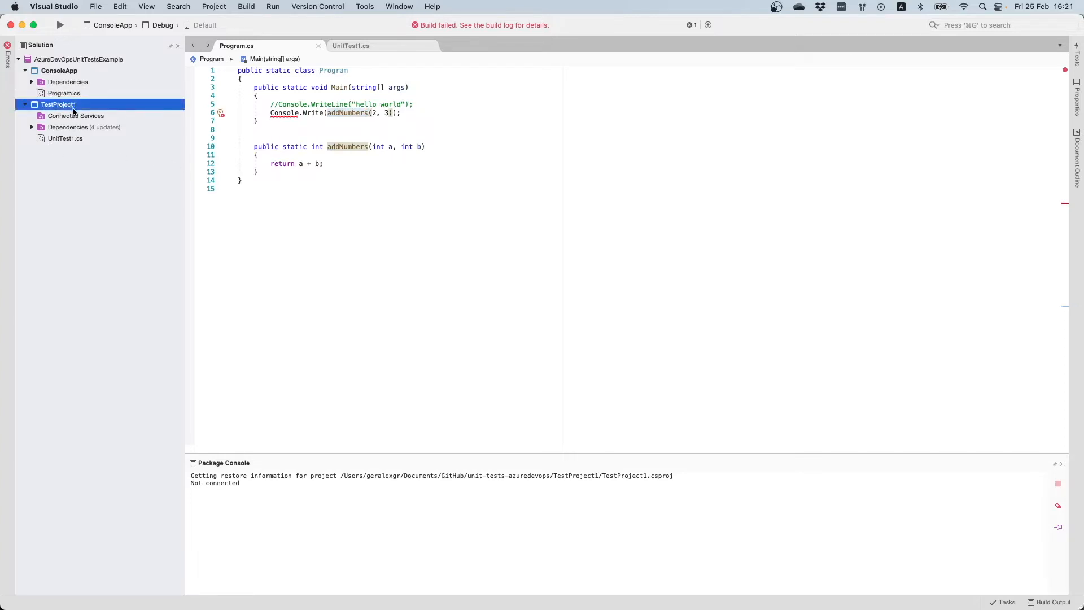
# Review UnitTest1.cs, highlighting TestMethod1 and its Assert.AreEqual line on addNumbers(2, 3)
pyautogui.click(65, 138)
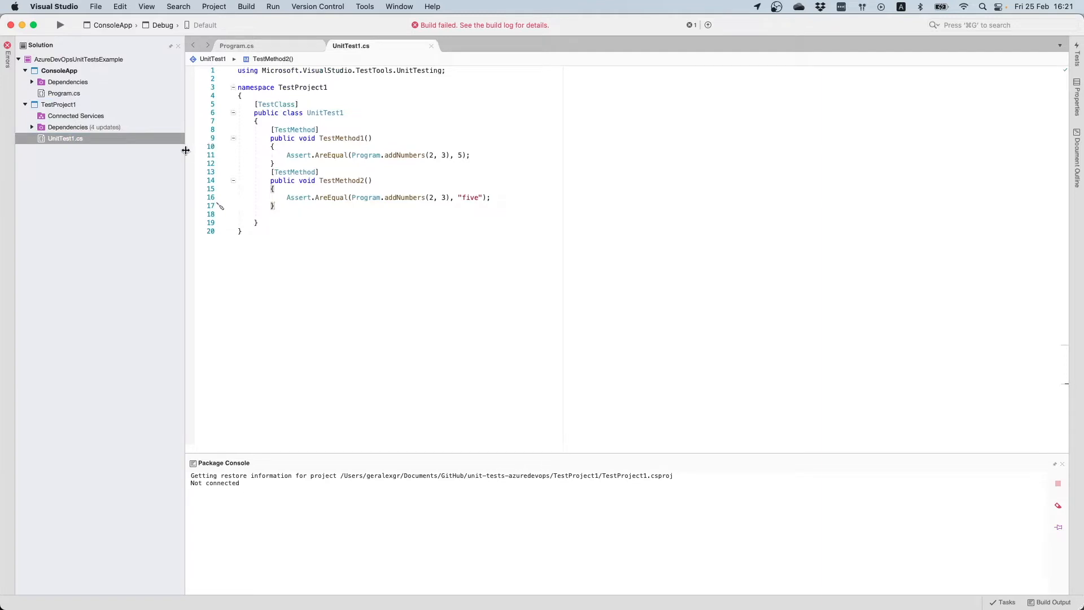
pyautogui.click(57, 103)
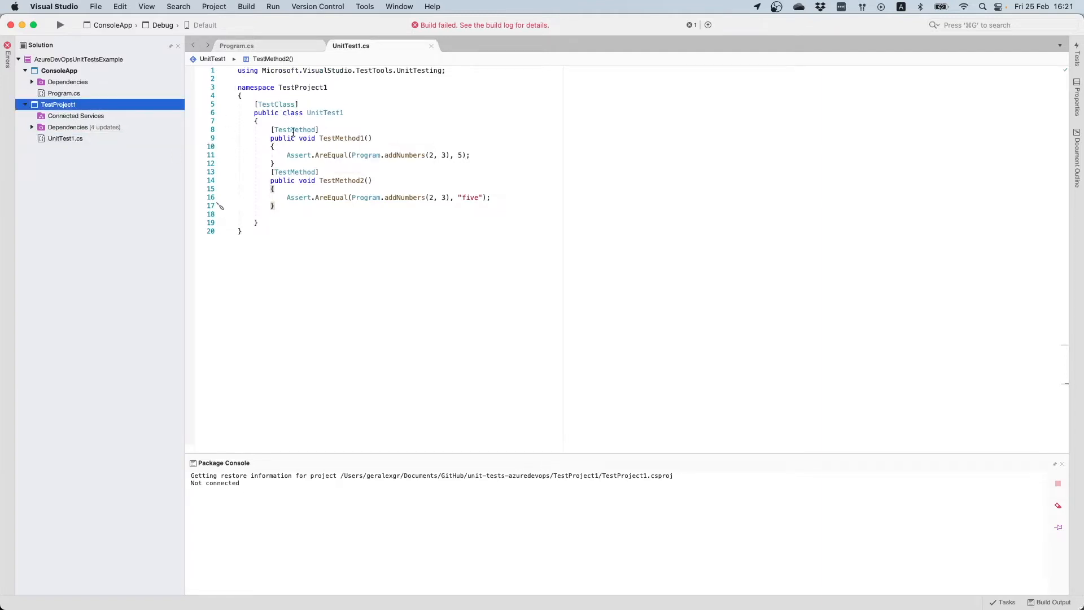
pyautogui.doubleClick(326, 113)
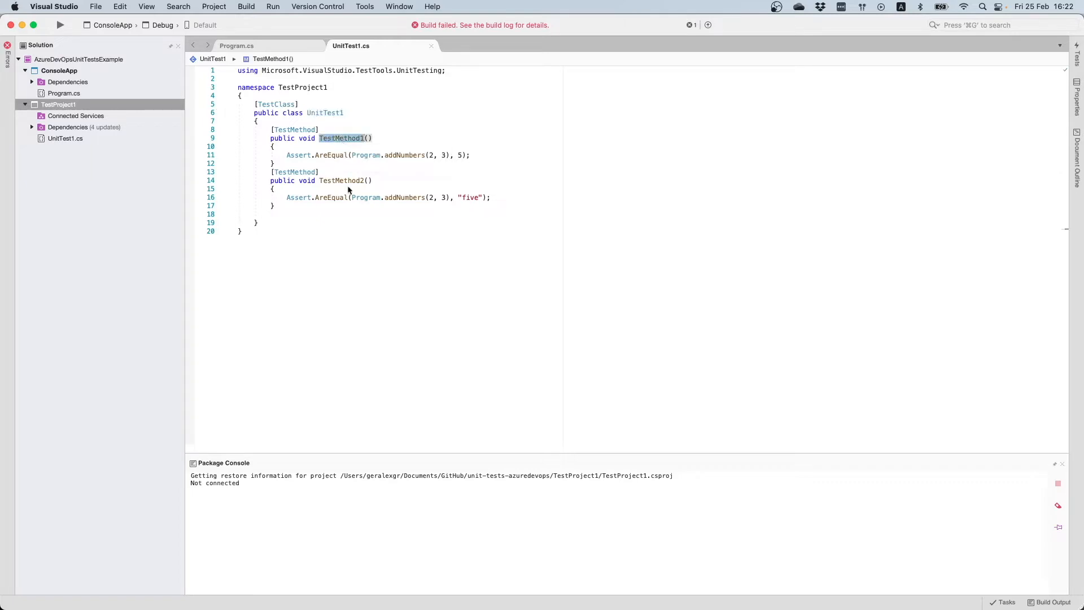
pyautogui.click(340, 181)
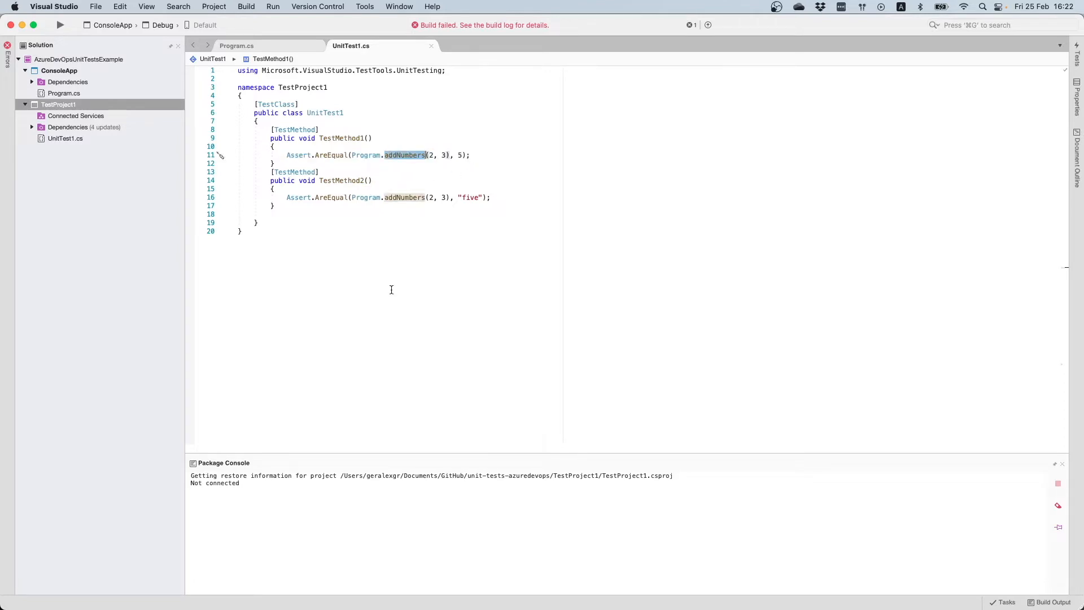
pyautogui.moveTo(442, 210)
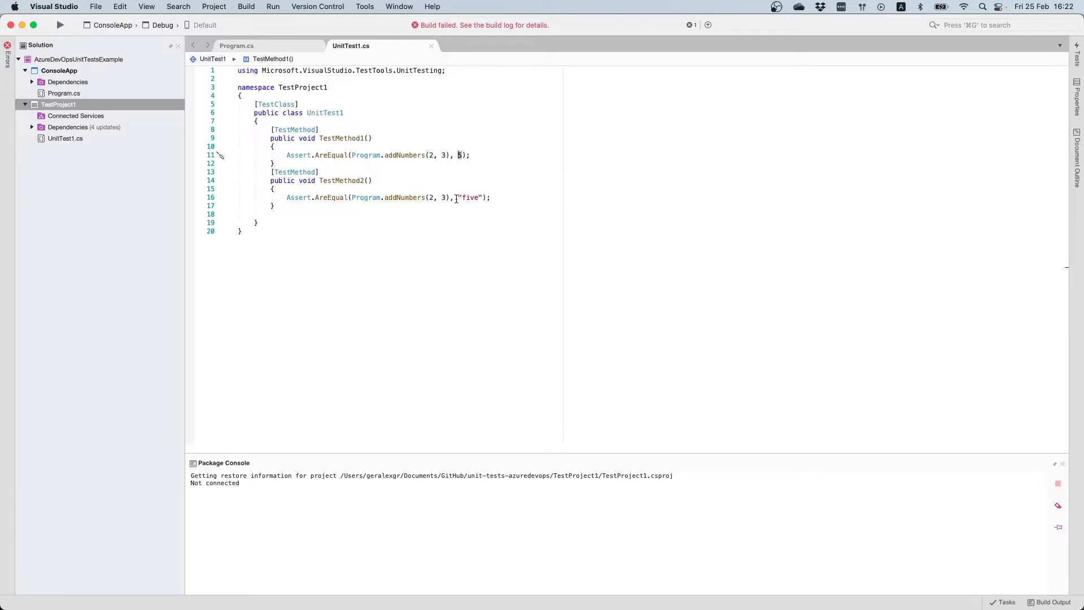
pyautogui.tripleClick(346, 155)
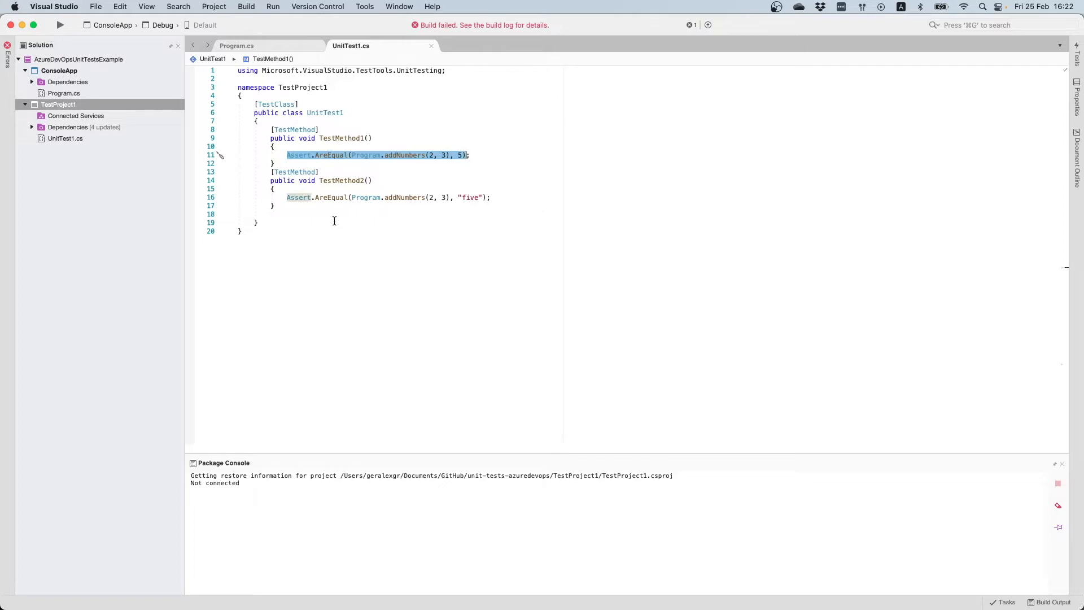
pyautogui.moveTo(339, 181)
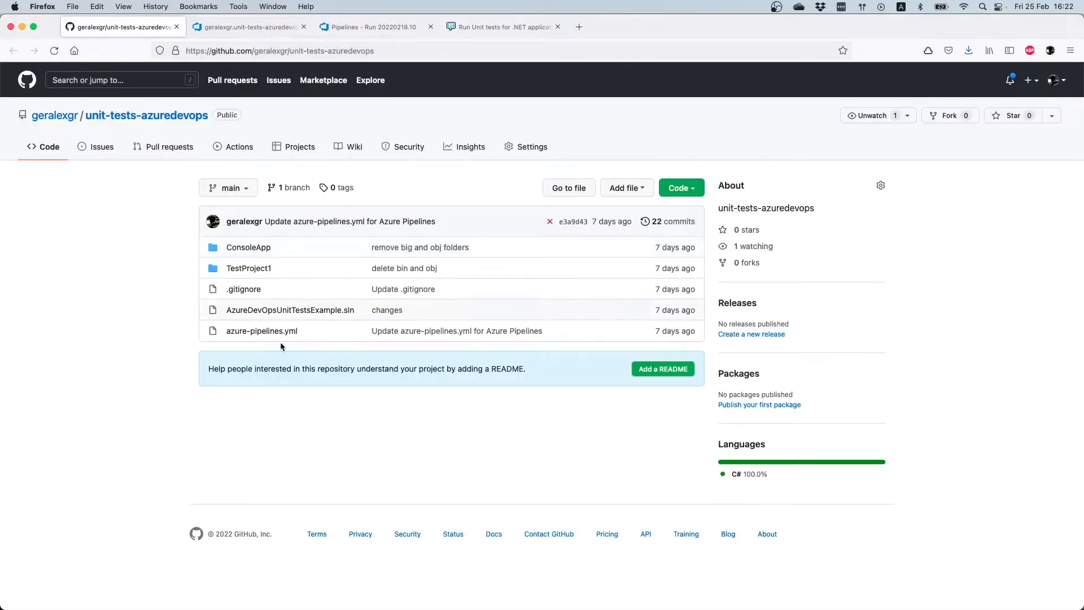
pyautogui.moveTo(261, 331)
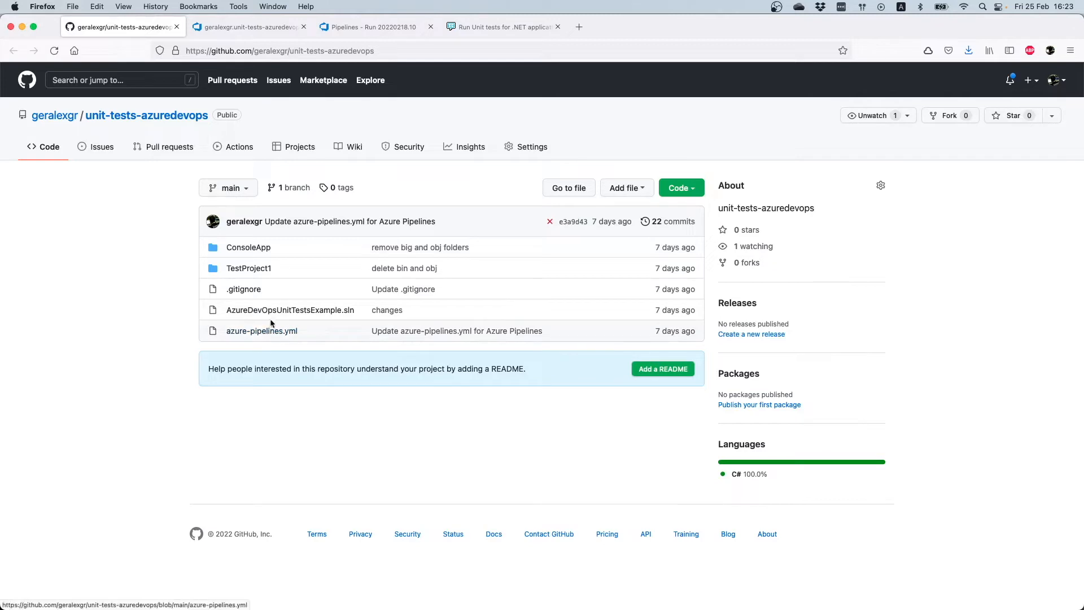
# Bring up azure-pipelines.yml and its definition in the Azure DevOps pipeline editor
pyautogui.click(261, 331)
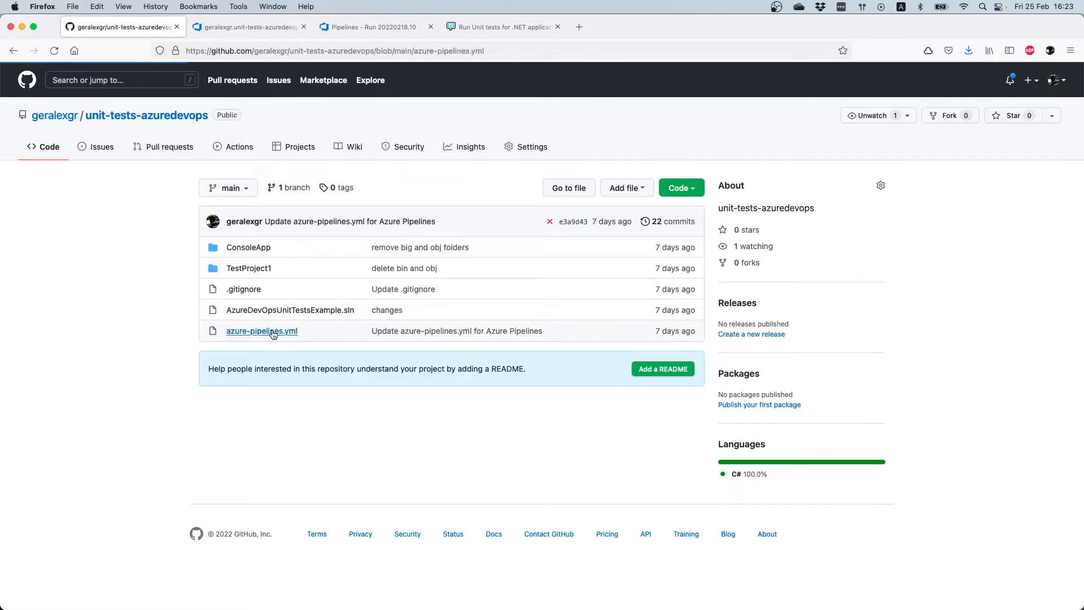
pyautogui.click(261, 331)
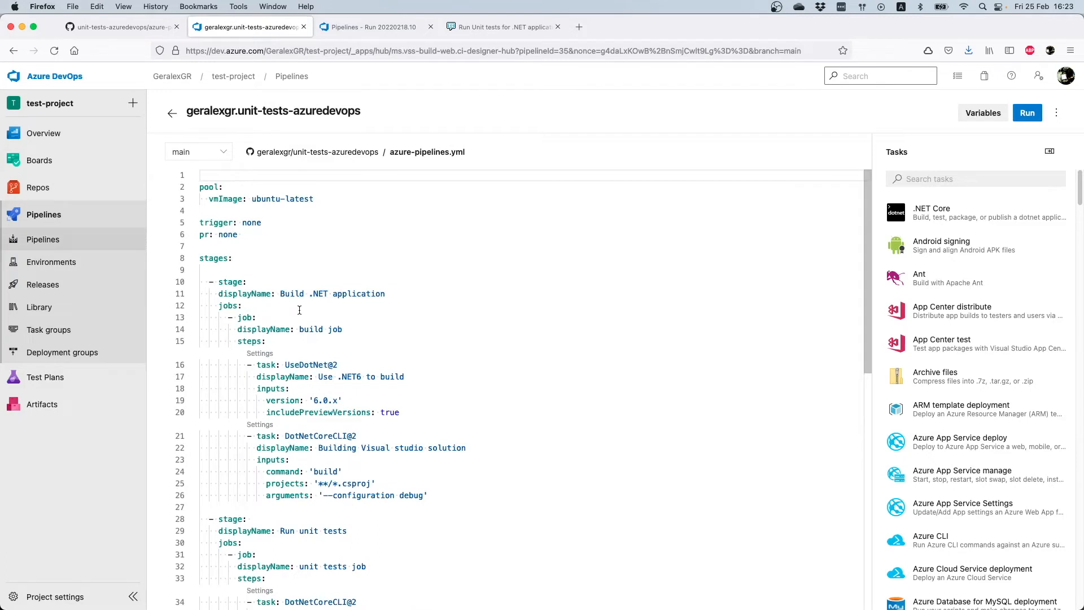
pyautogui.moveTo(280, 320)
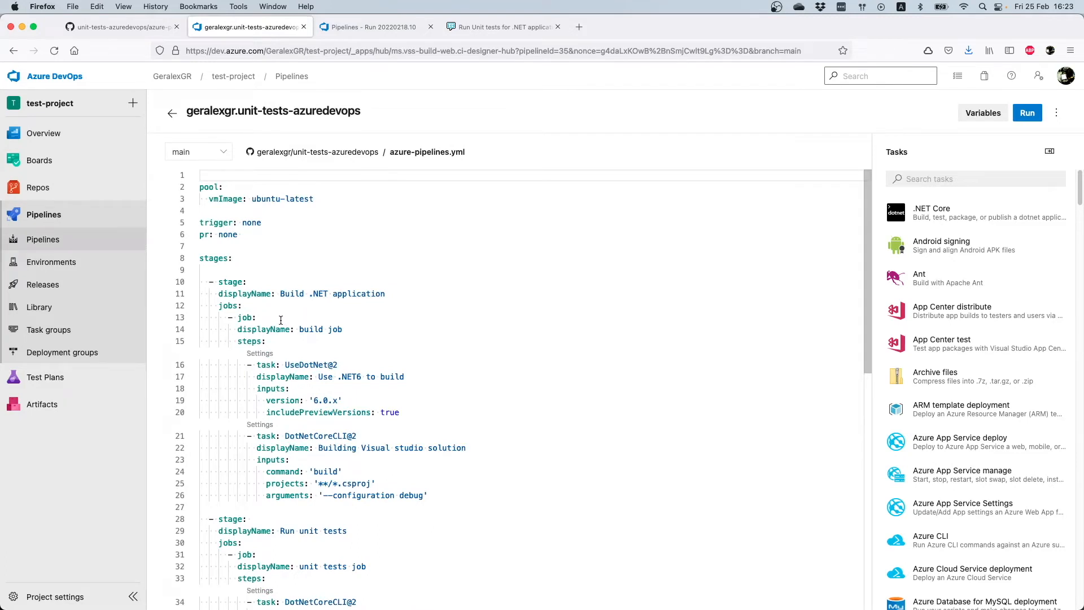
pyautogui.moveTo(283, 178)
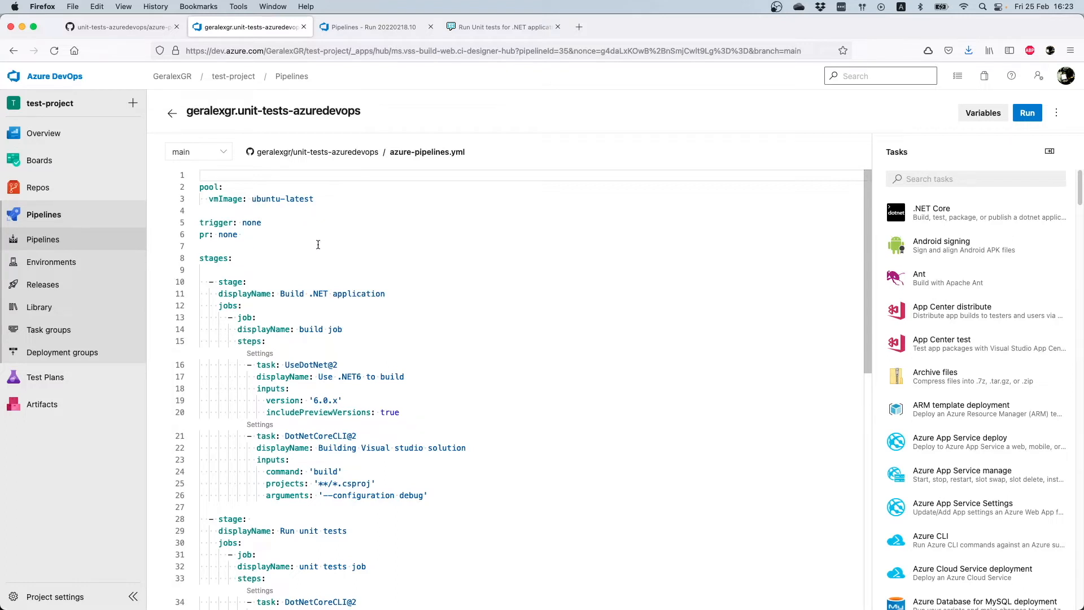
pyautogui.doubleClick(282, 199)
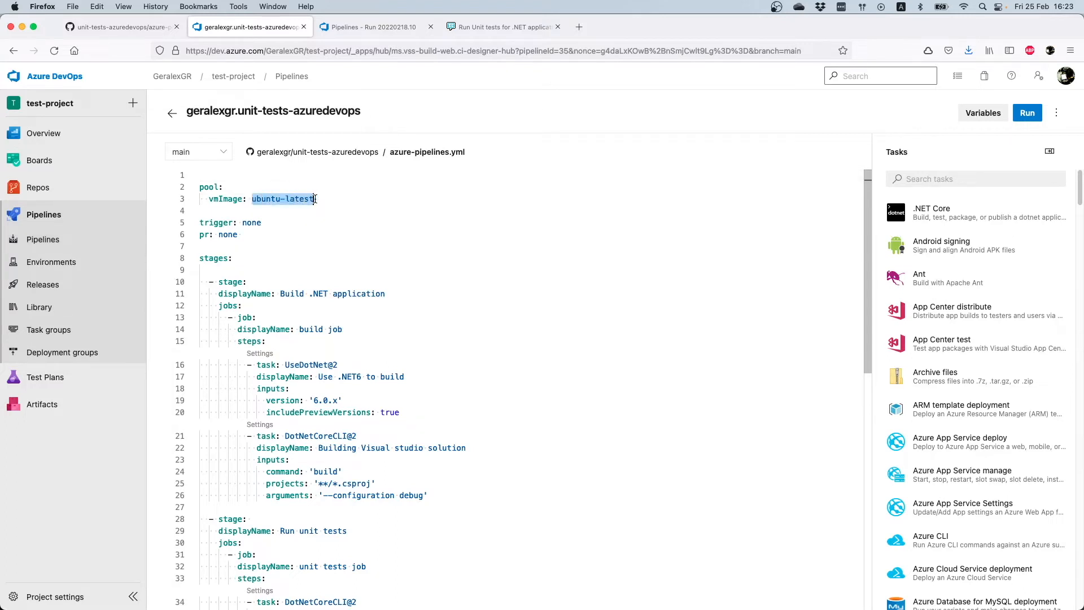
pyautogui.moveTo(220, 222)
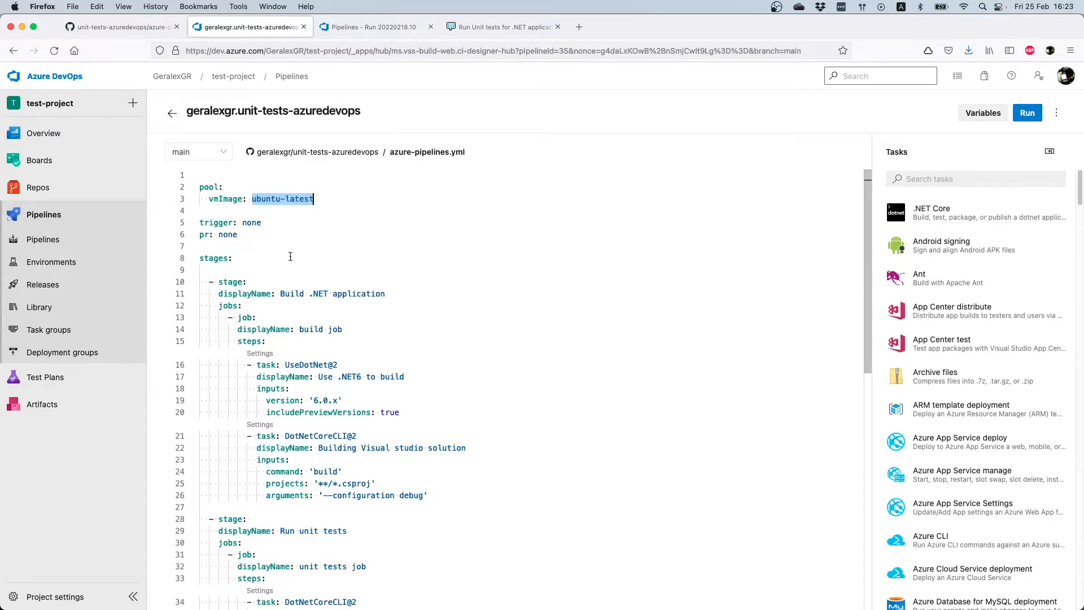
pyautogui.scroll(-3)
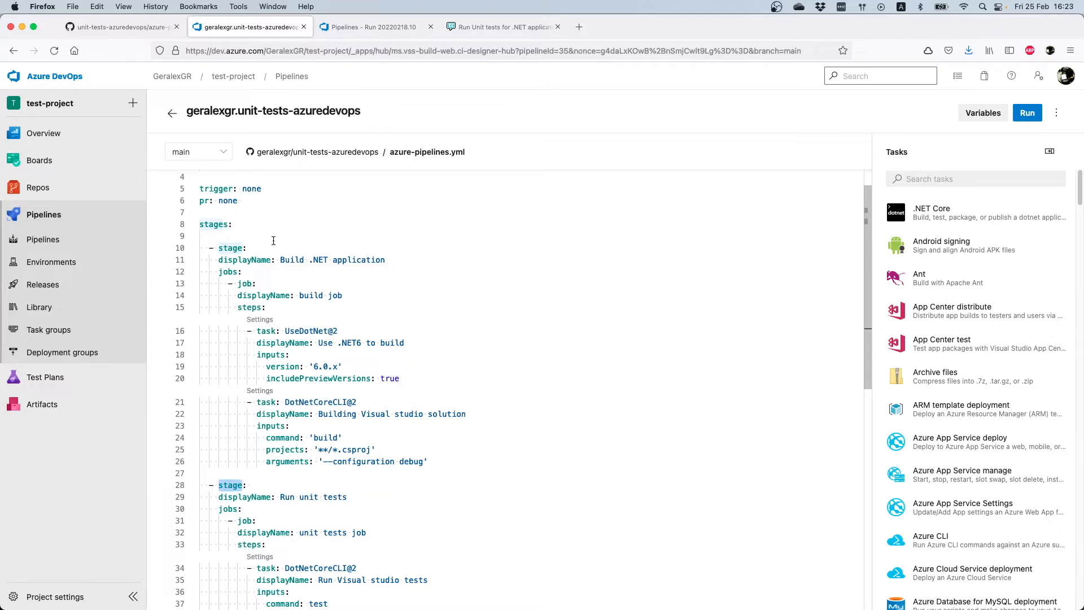
pyautogui.moveTo(274, 247)
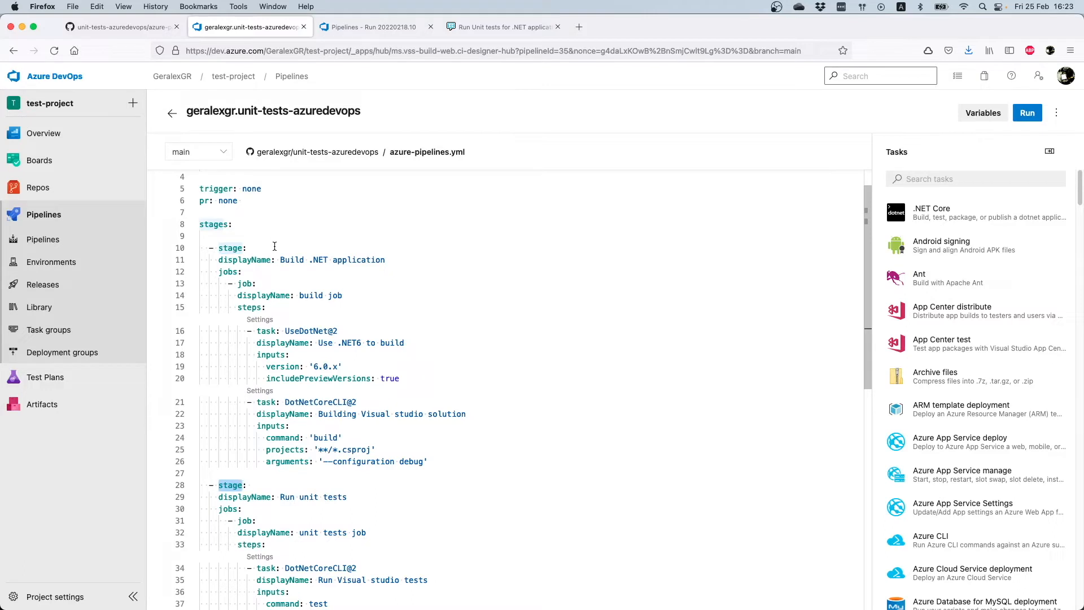
pyautogui.doubleClick(231, 247)
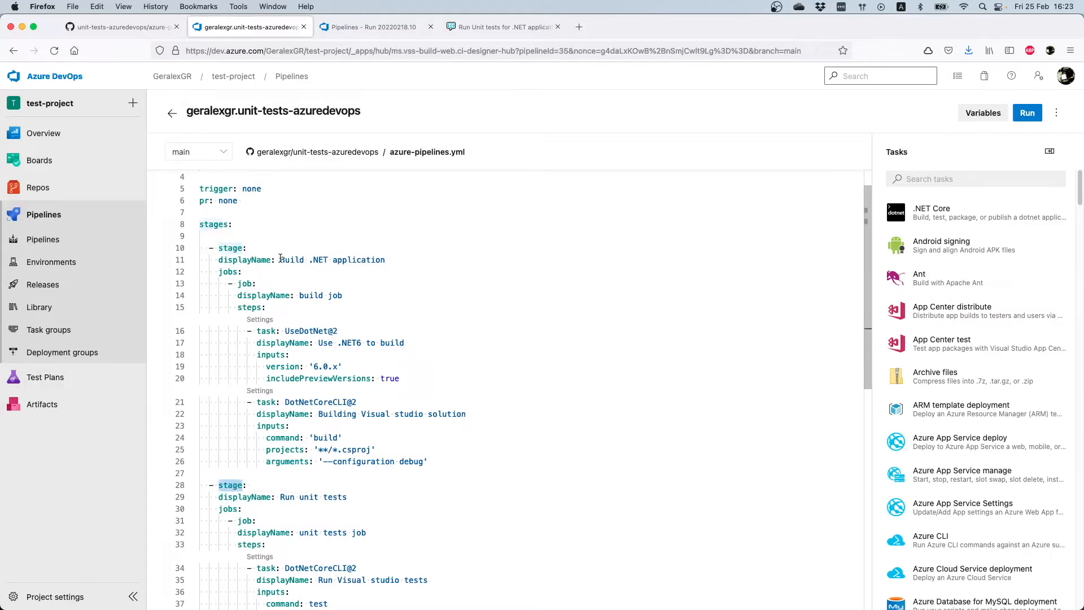
pyautogui.doubleClick(332, 260)
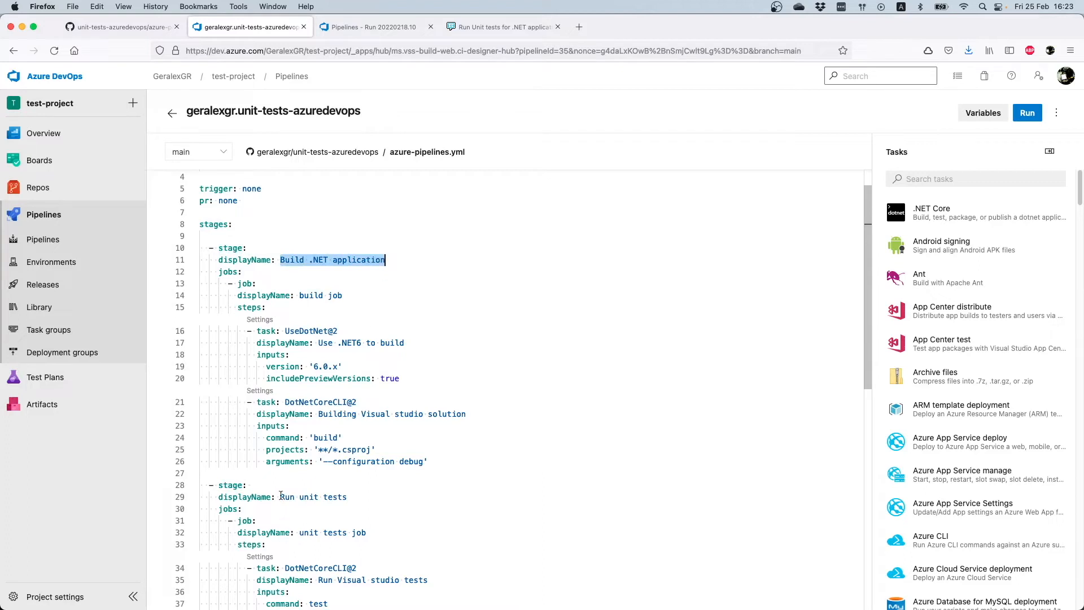
pyautogui.doubleClick(313, 497)
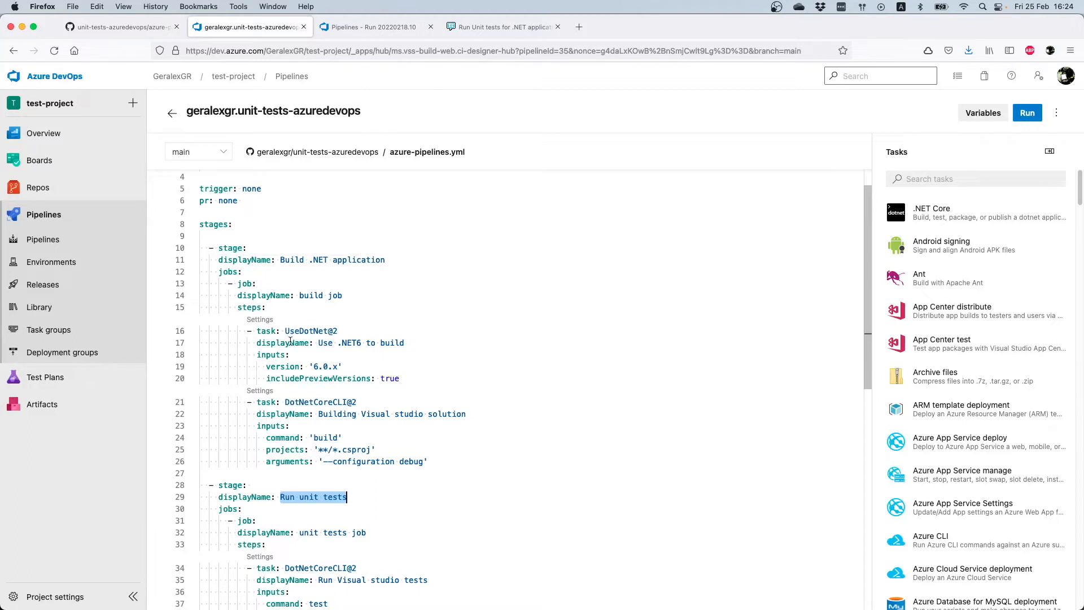
pyautogui.scroll(-3)
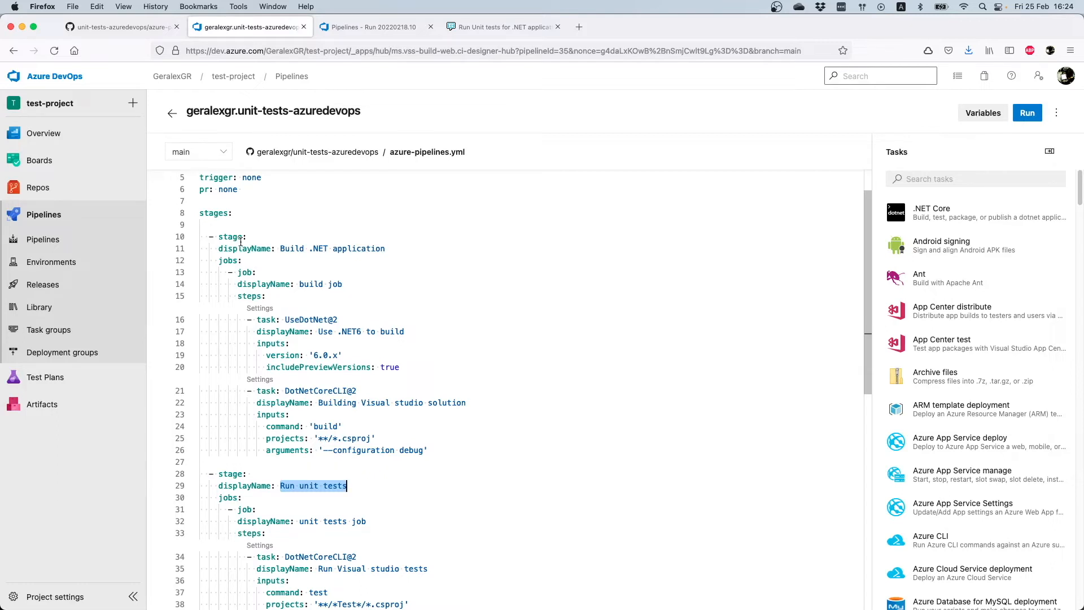
pyautogui.moveTo(230, 237)
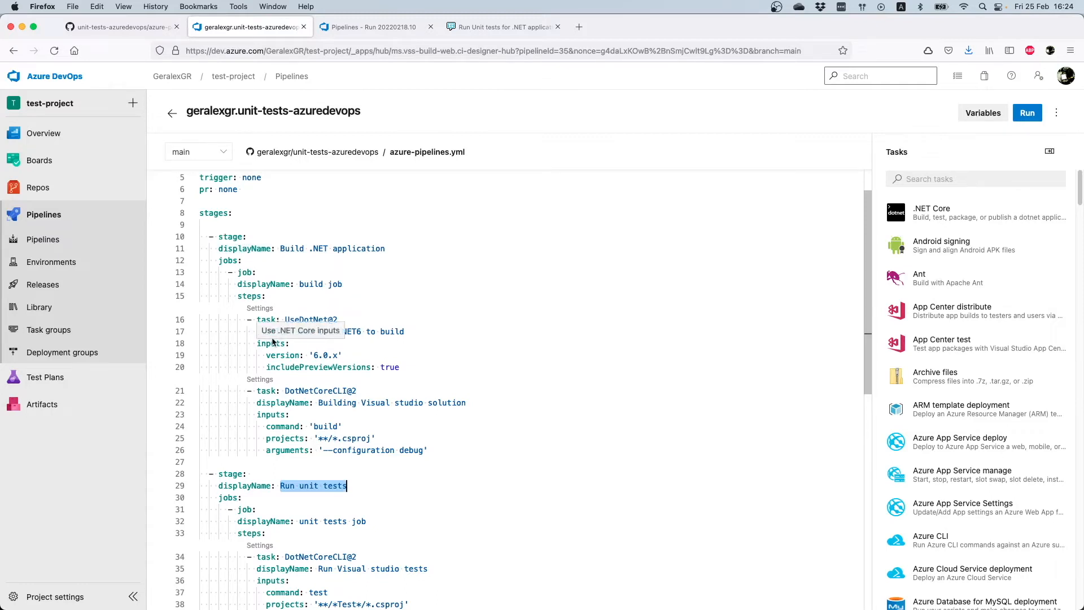
pyautogui.moveTo(332, 252)
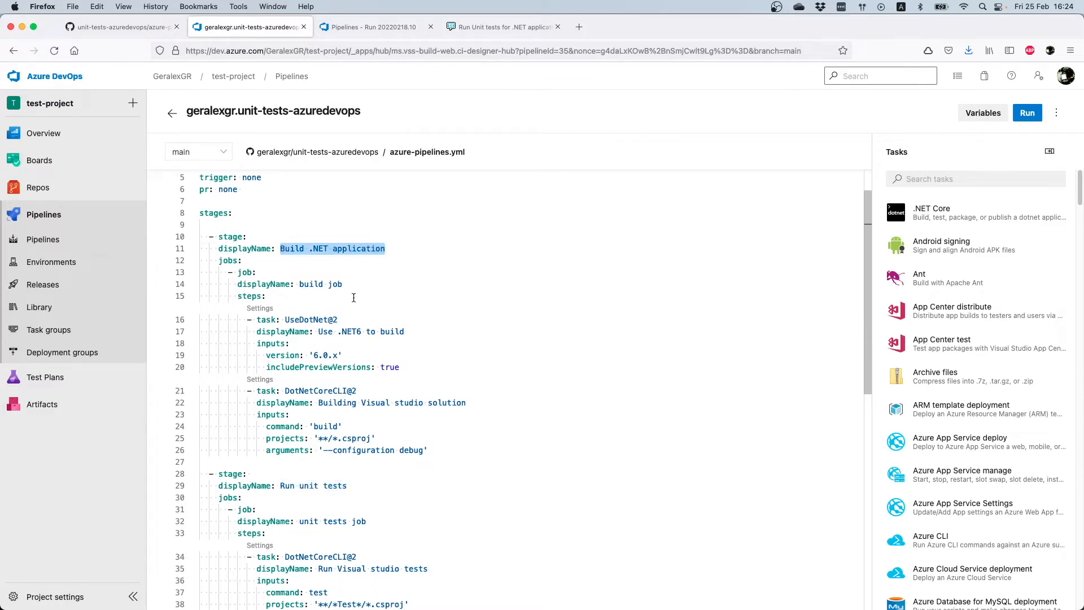
pyautogui.moveTo(282, 331)
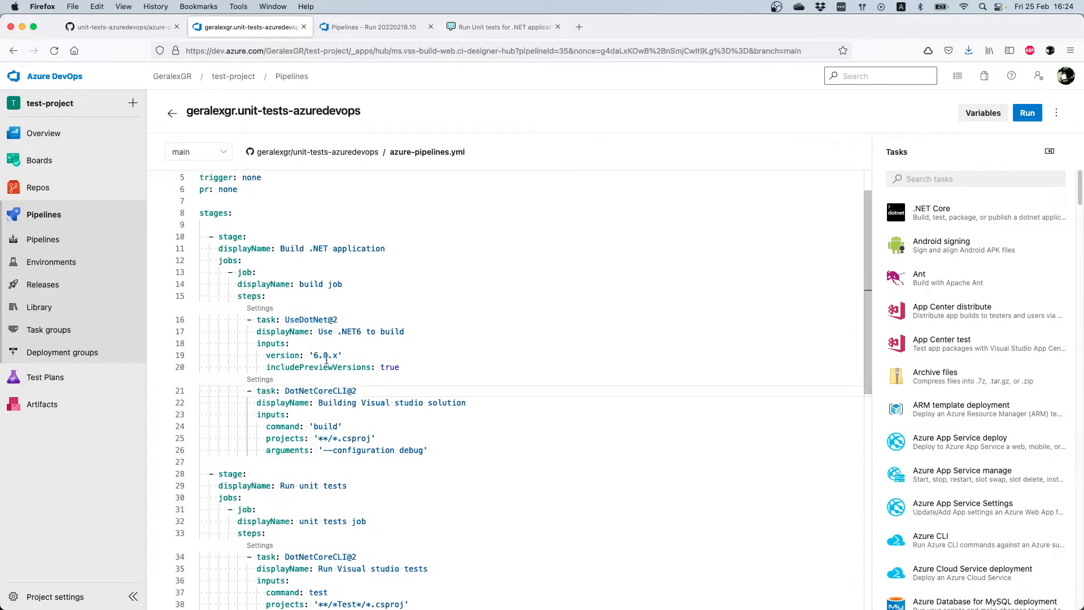
pyautogui.moveTo(324, 356)
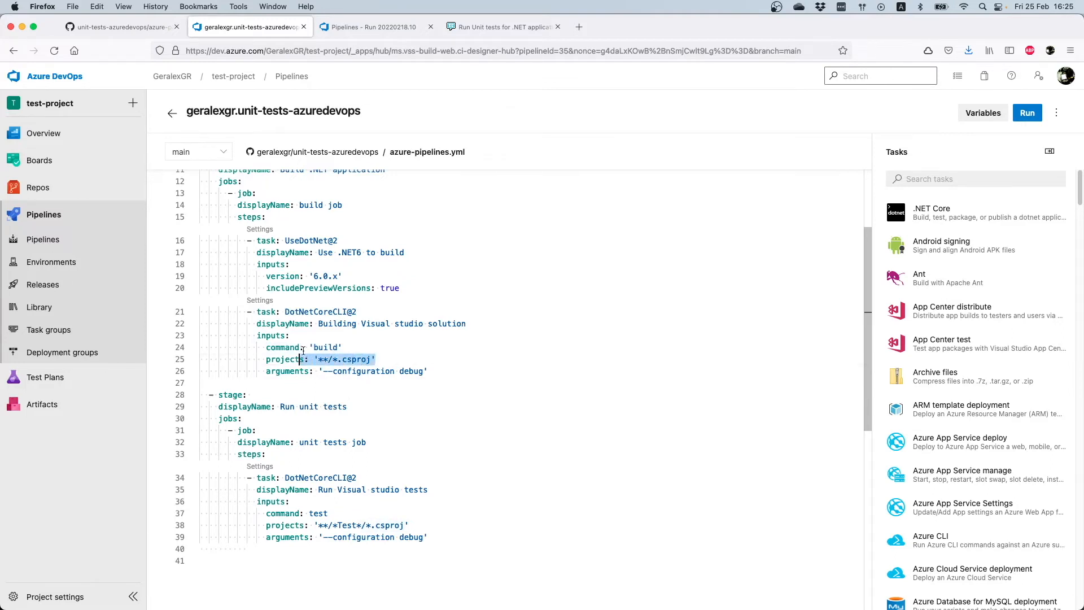
# View the ConsoleApp folder with ConsoleApp.csproj on GitHub, then return to the pipeline YAML
pyautogui.click(118, 27)
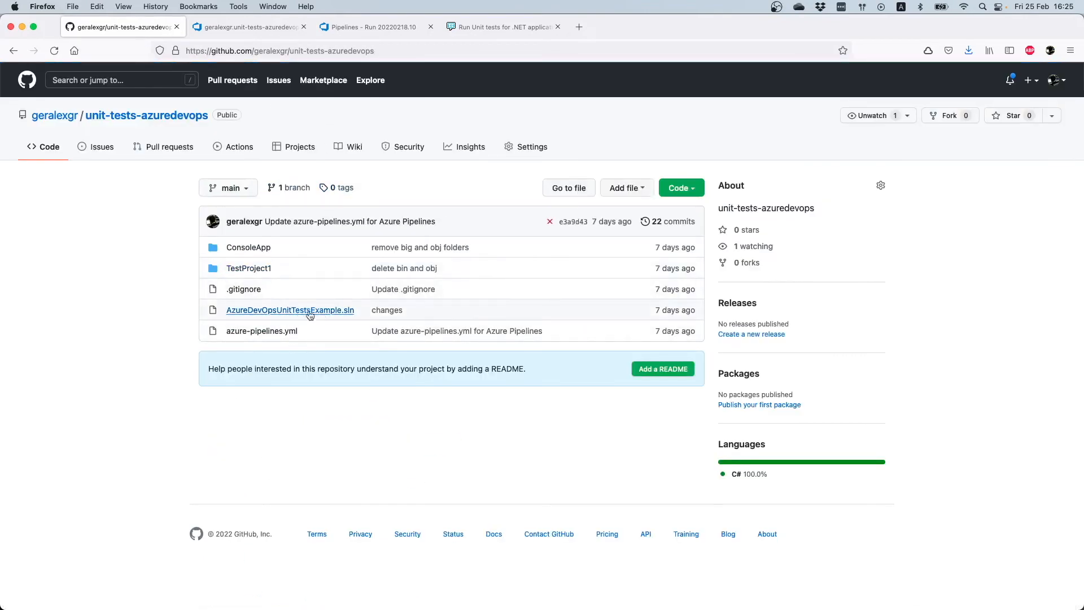
pyautogui.click(247, 26)
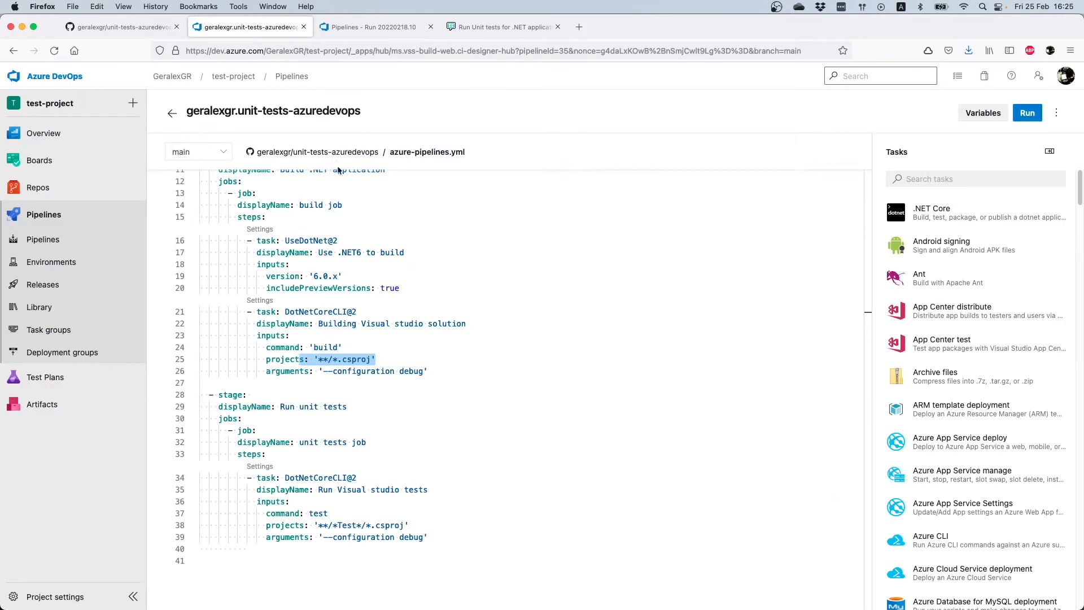
pyautogui.click(121, 26)
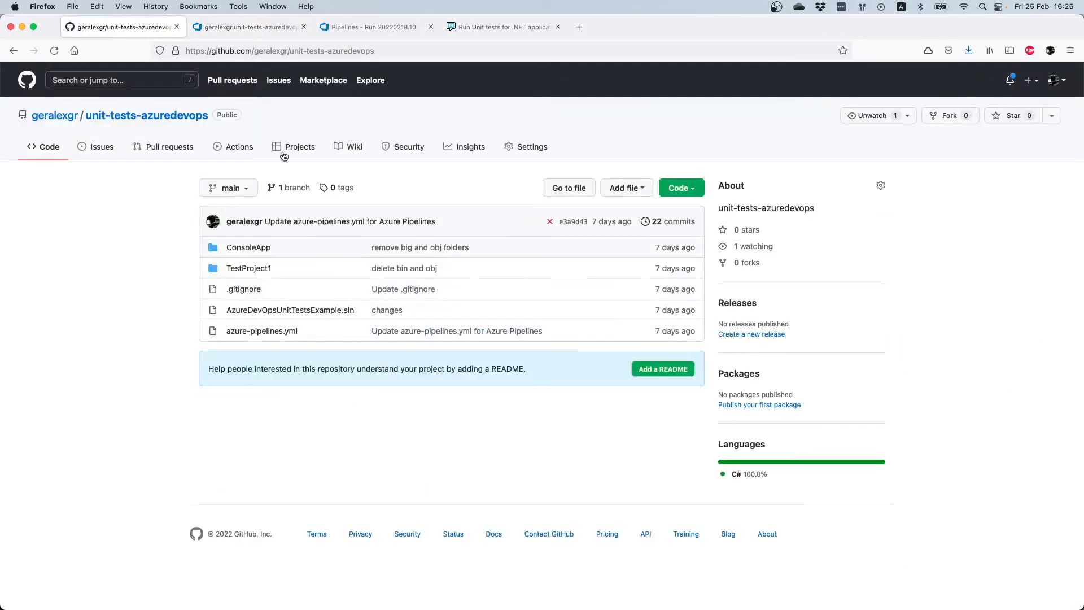
pyautogui.click(248, 248)
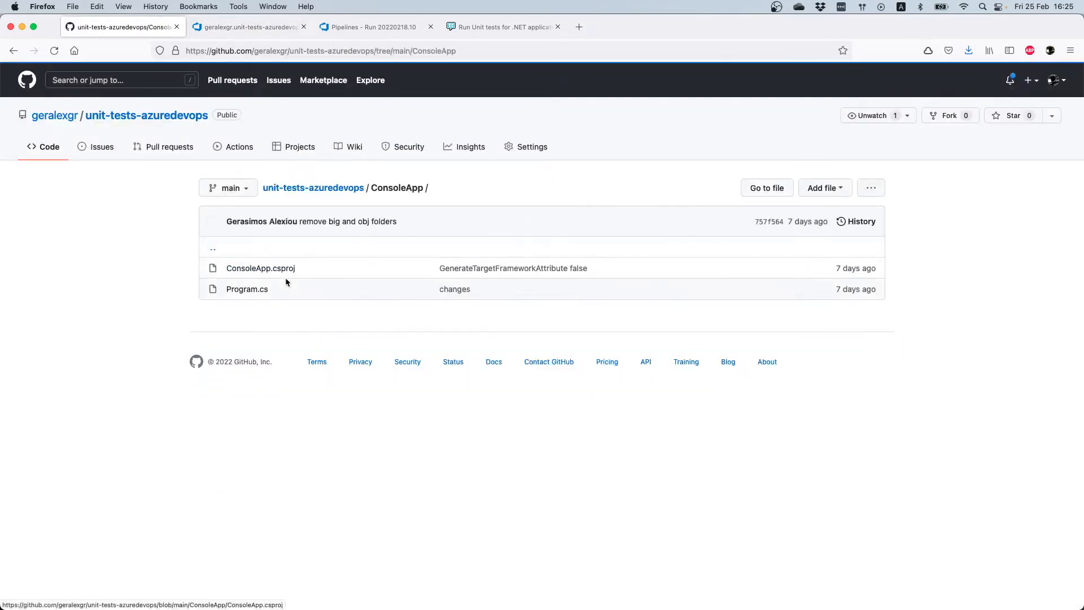
pyautogui.moveTo(261, 269)
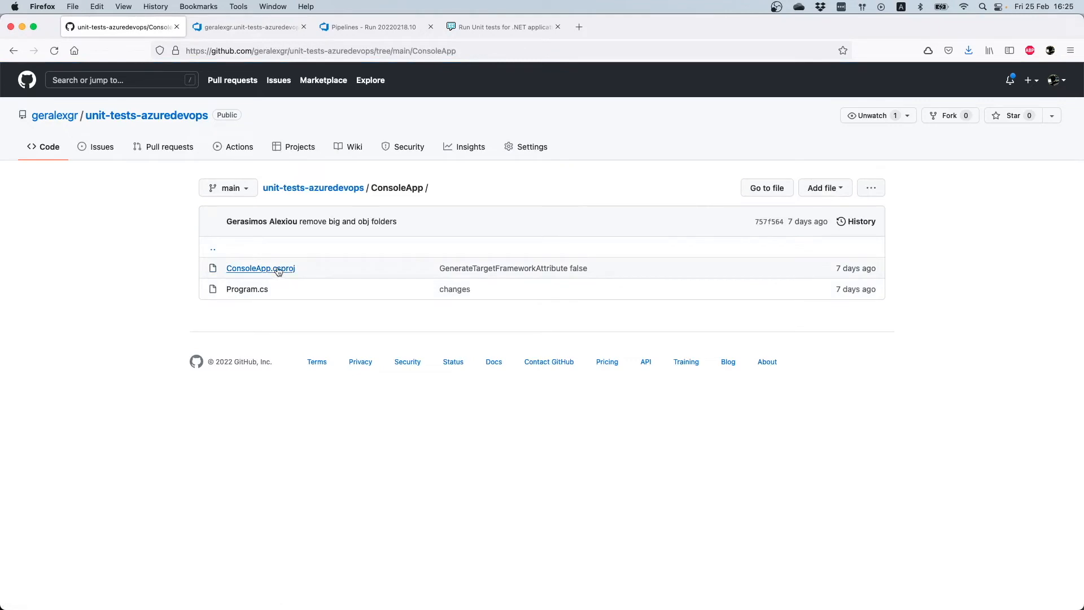
pyautogui.click(248, 26)
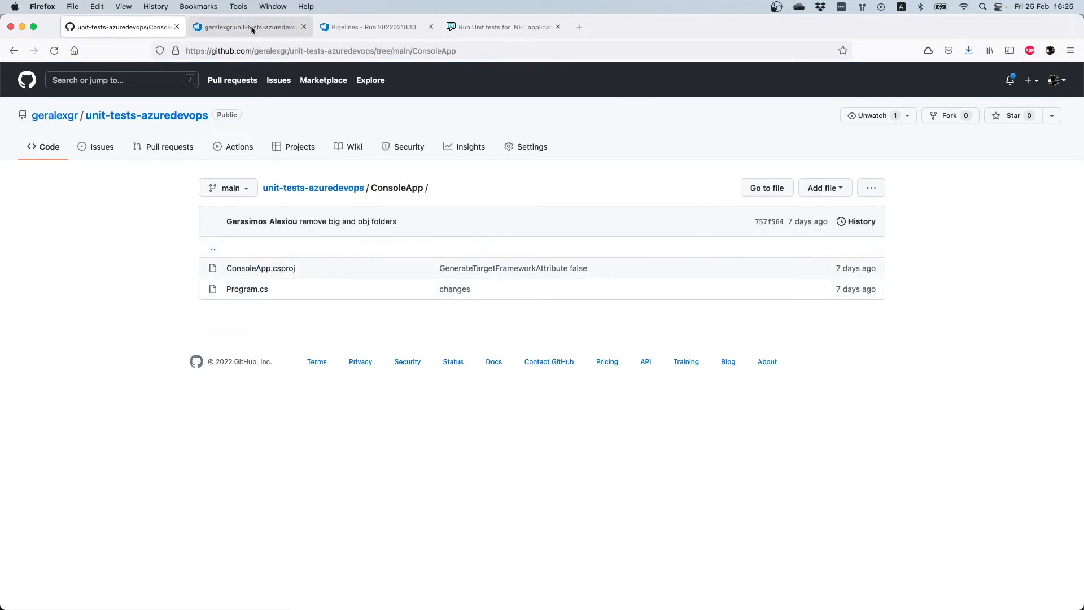
pyautogui.click(248, 26)
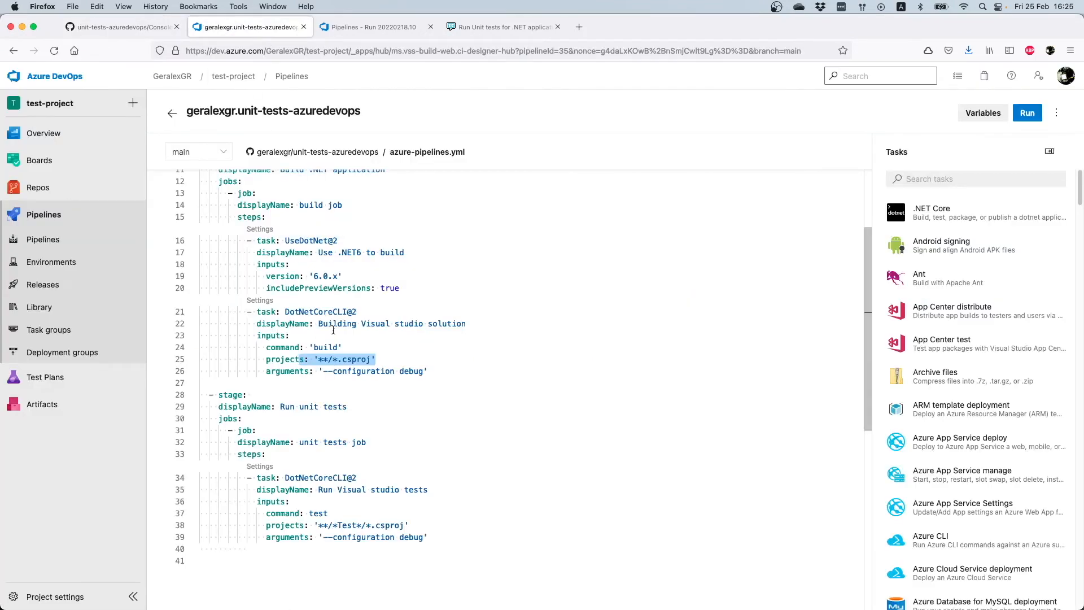
# Point out the csproj pattern, the '**/*Test*/*.csproj' test pattern and test command, then show GitHub
pyautogui.doubleClick(357, 359)
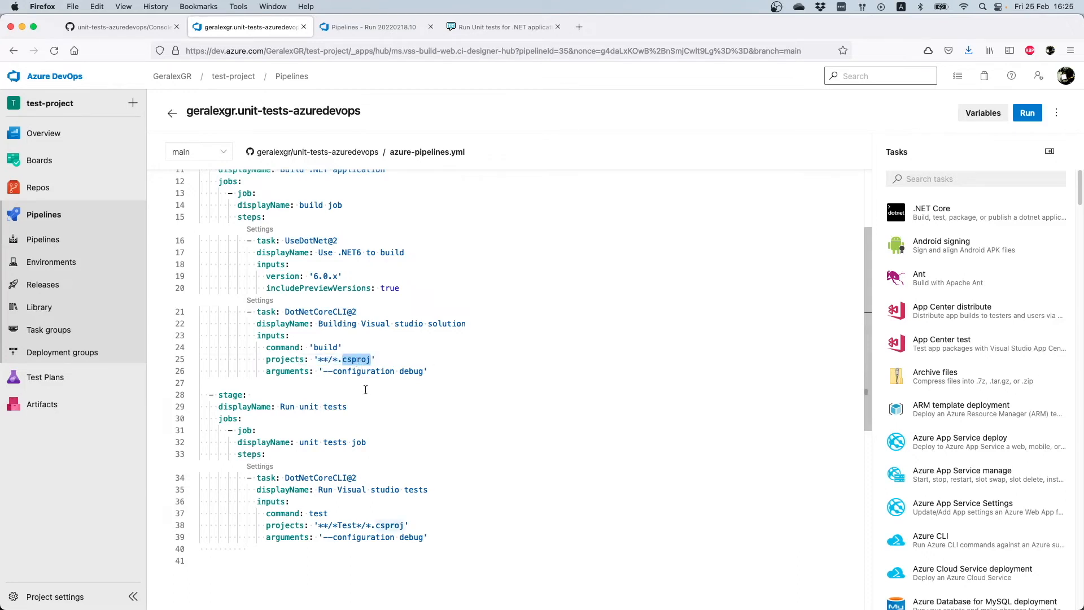
pyautogui.moveTo(296, 377)
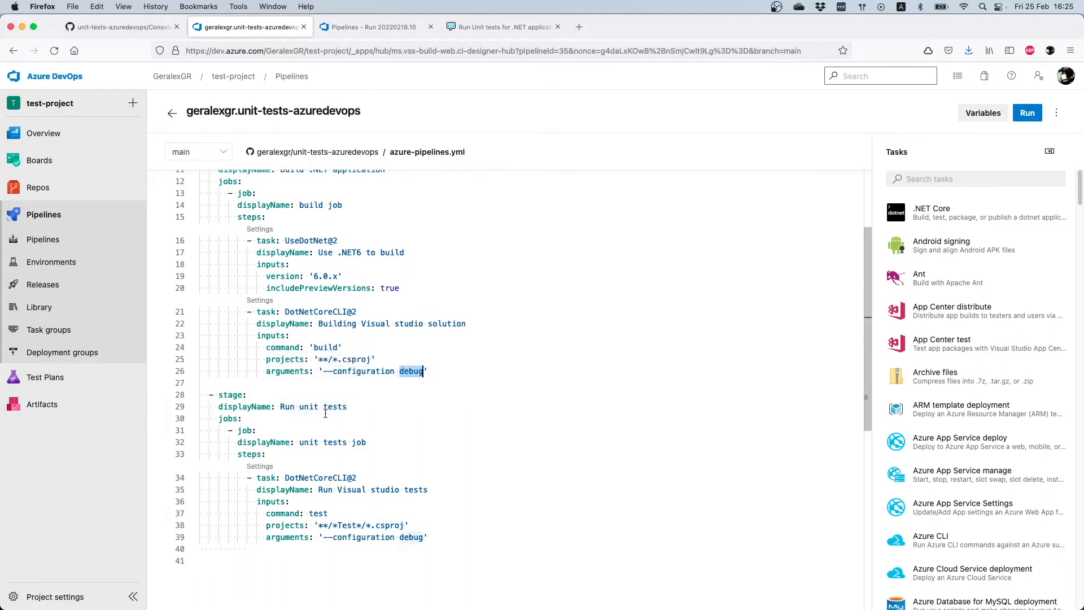
pyautogui.moveTo(297, 407)
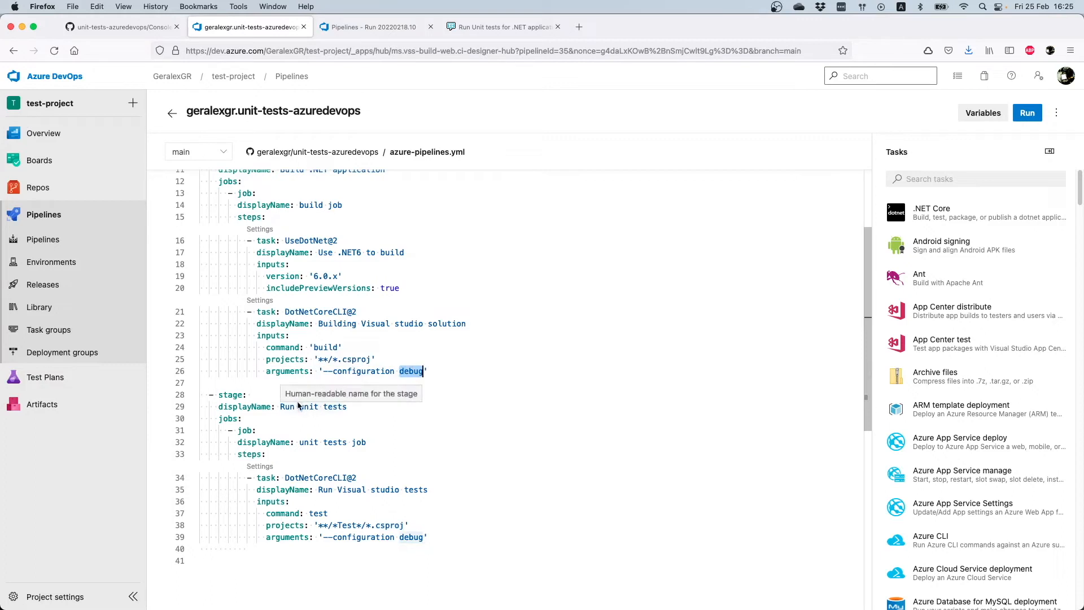
pyautogui.moveTo(348, 504)
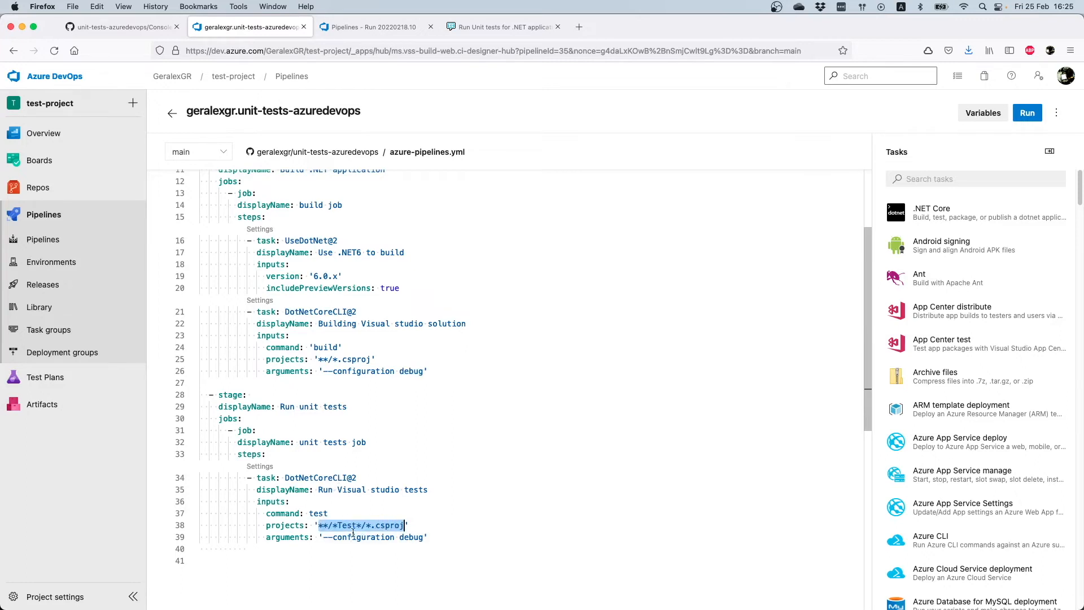
pyautogui.moveTo(352, 565)
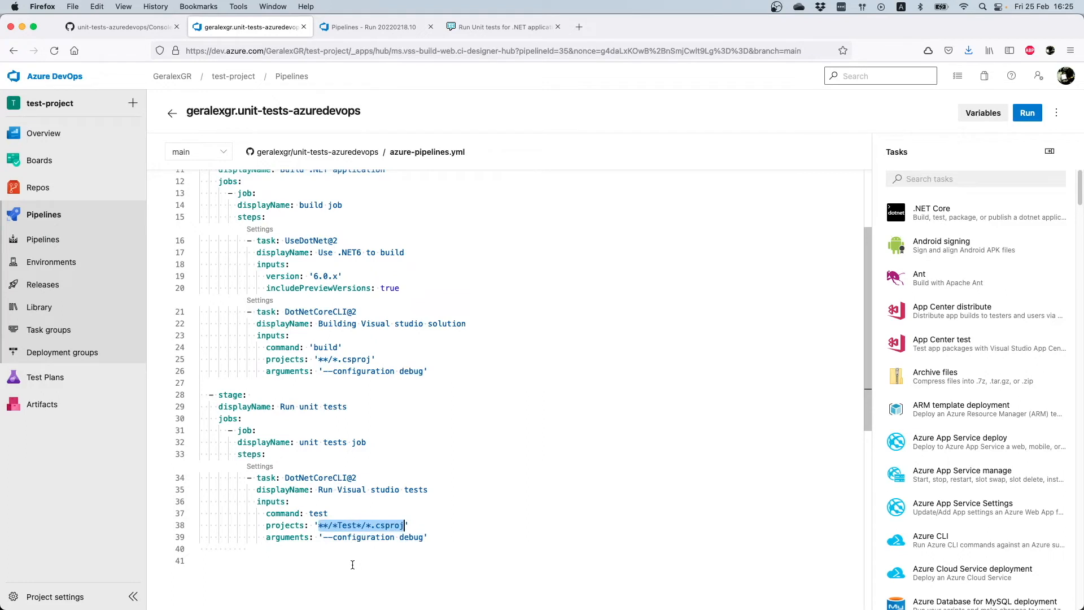
pyautogui.moveTo(354, 553)
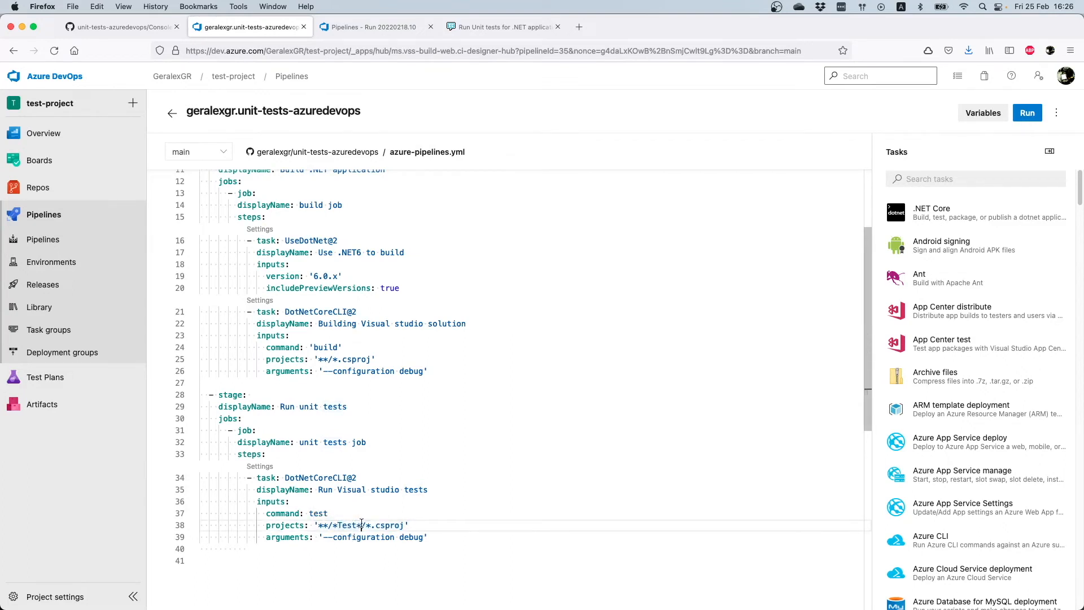
pyautogui.doubleClick(346, 526)
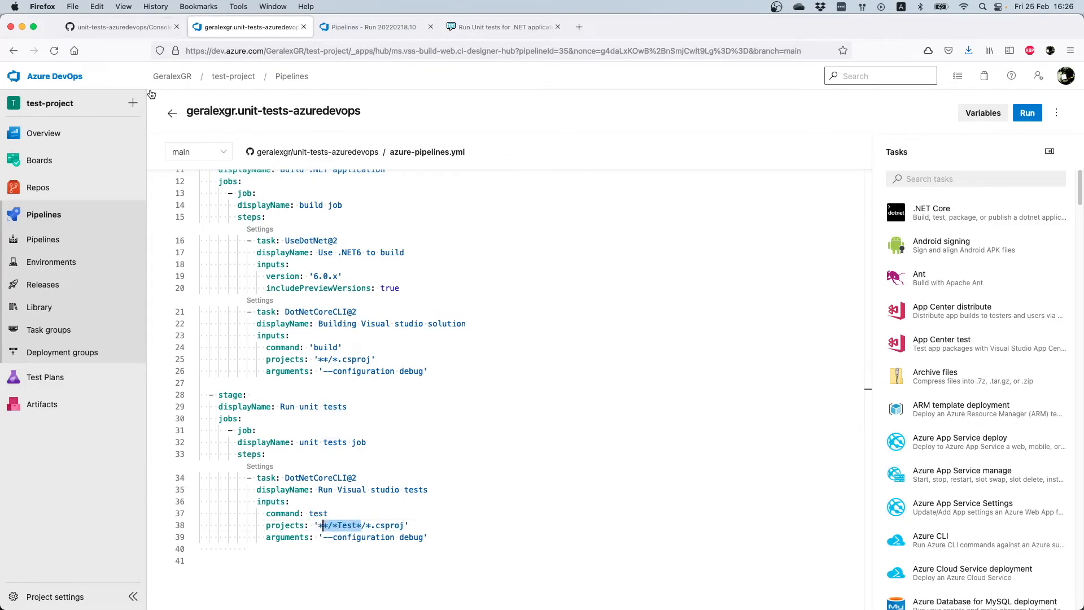
pyautogui.click(349, 525)
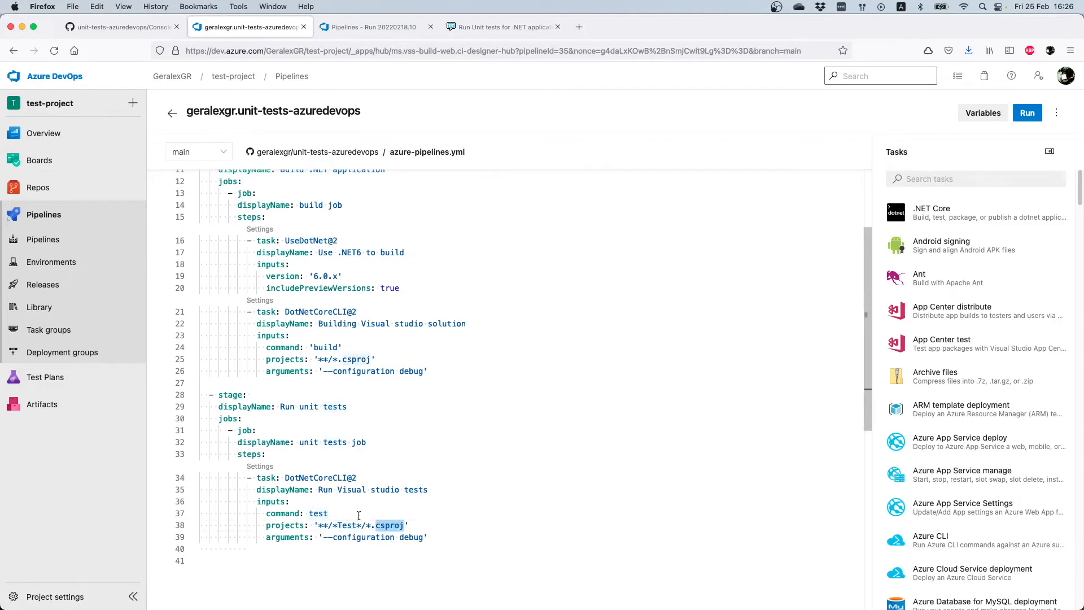
pyautogui.doubleClick(318, 512)
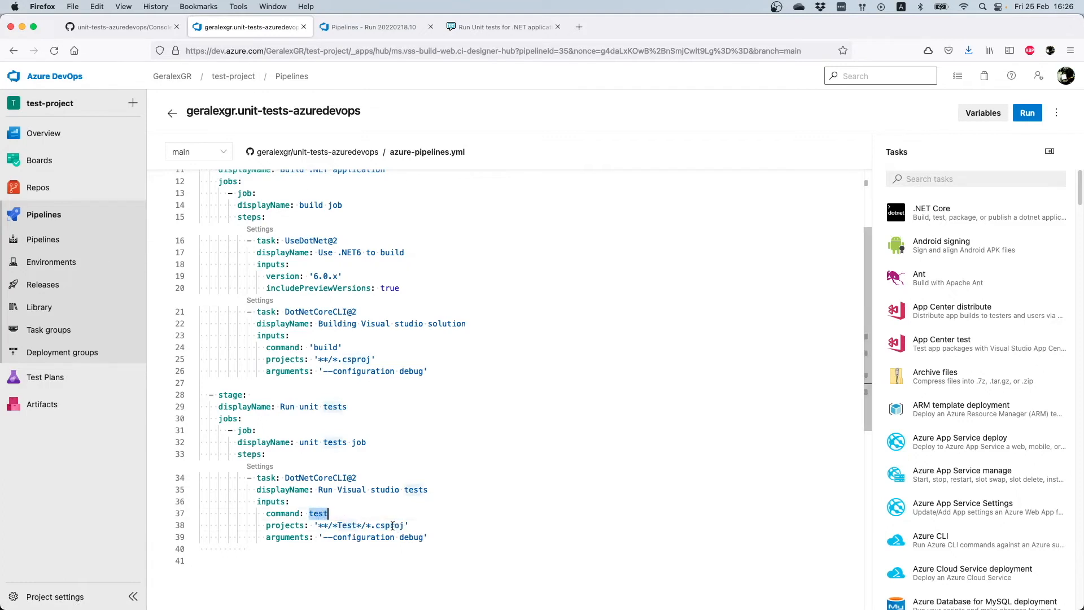
pyautogui.click(120, 26)
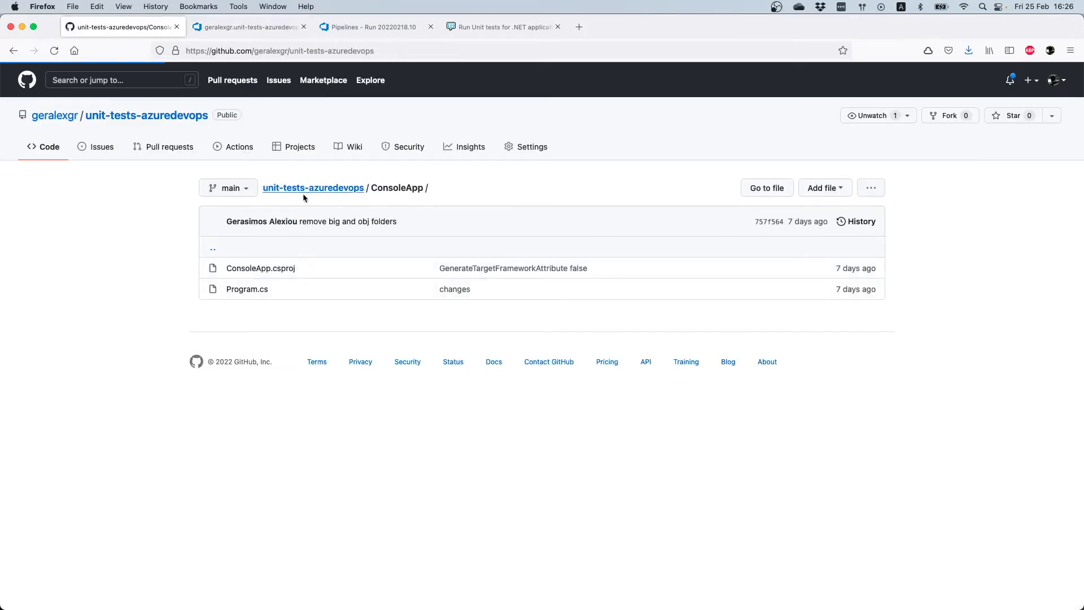
# Show the TestProject1 folder at the repository root, then return to the pipeline YAML
pyautogui.click(313, 187)
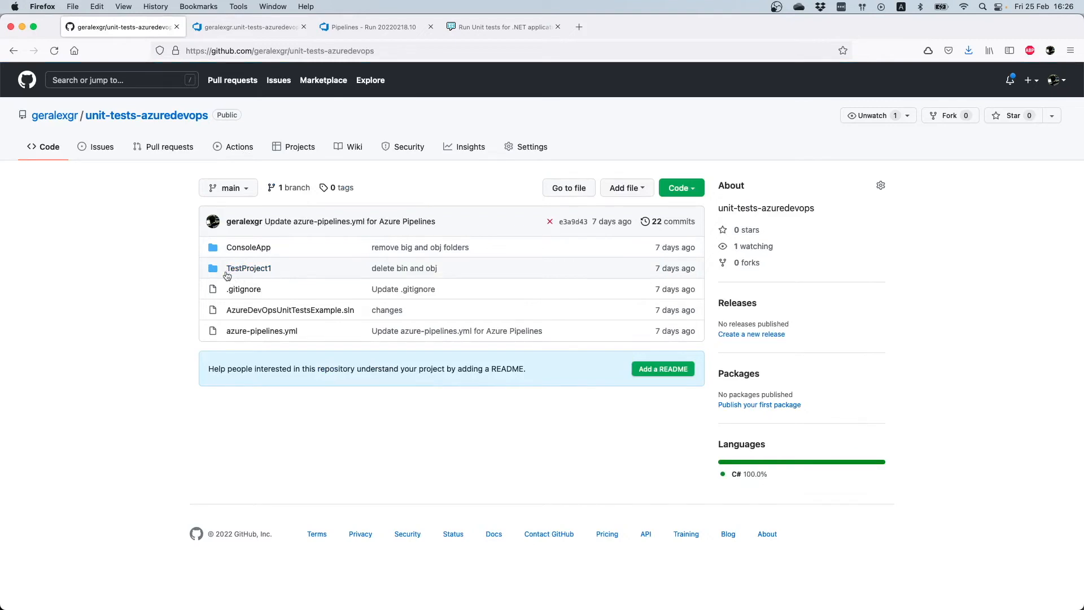
pyautogui.moveTo(248, 269)
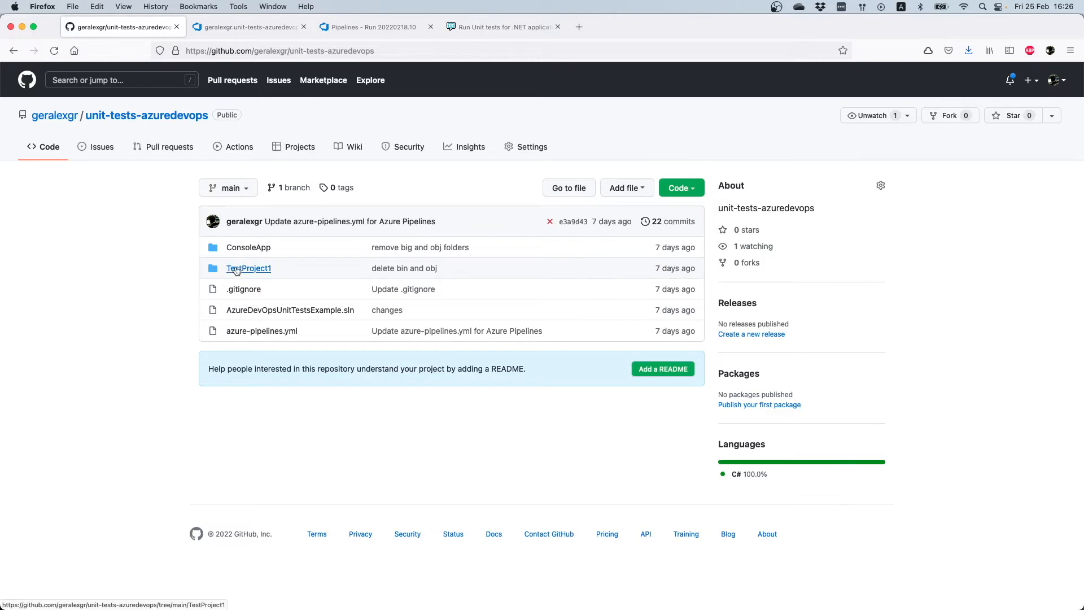
pyautogui.click(249, 269)
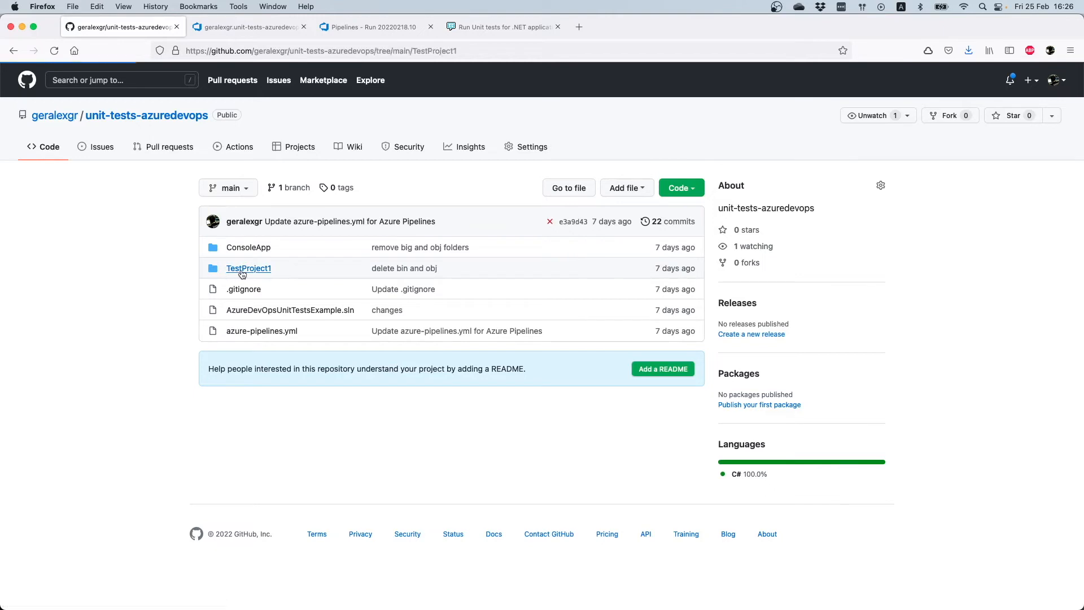
pyautogui.click(248, 269)
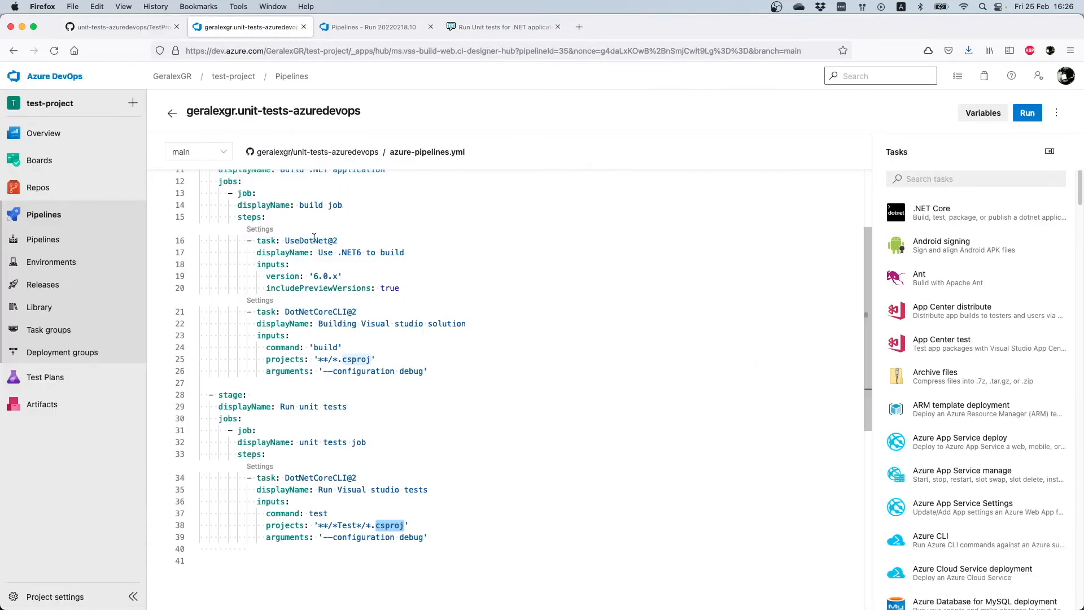
# View run 20220218.10's build job logs for the .NET 6 setup and solution build steps
pyautogui.click(374, 26)
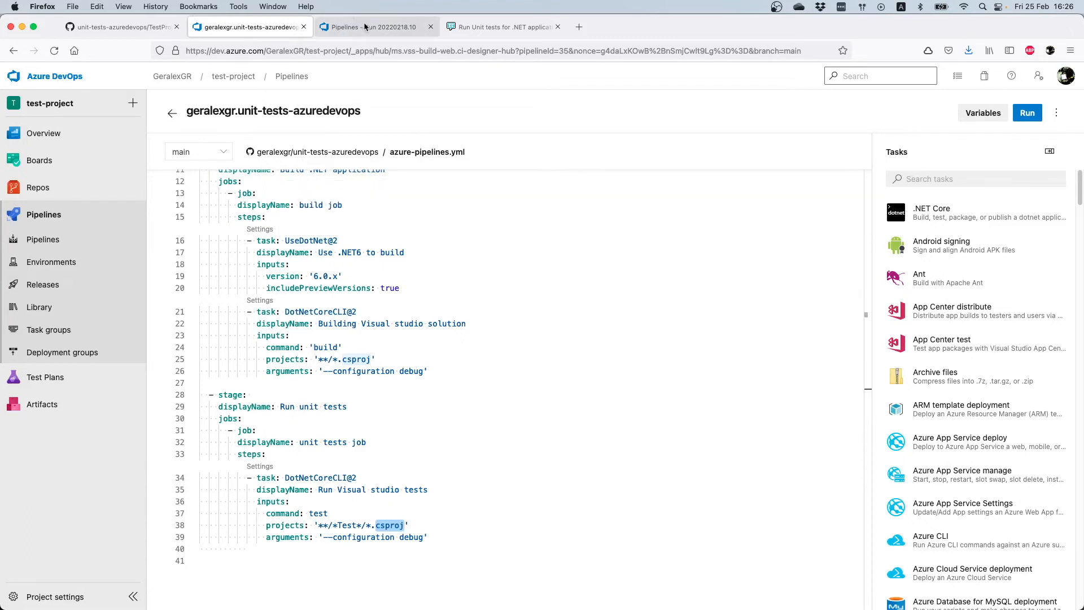
pyautogui.click(366, 26)
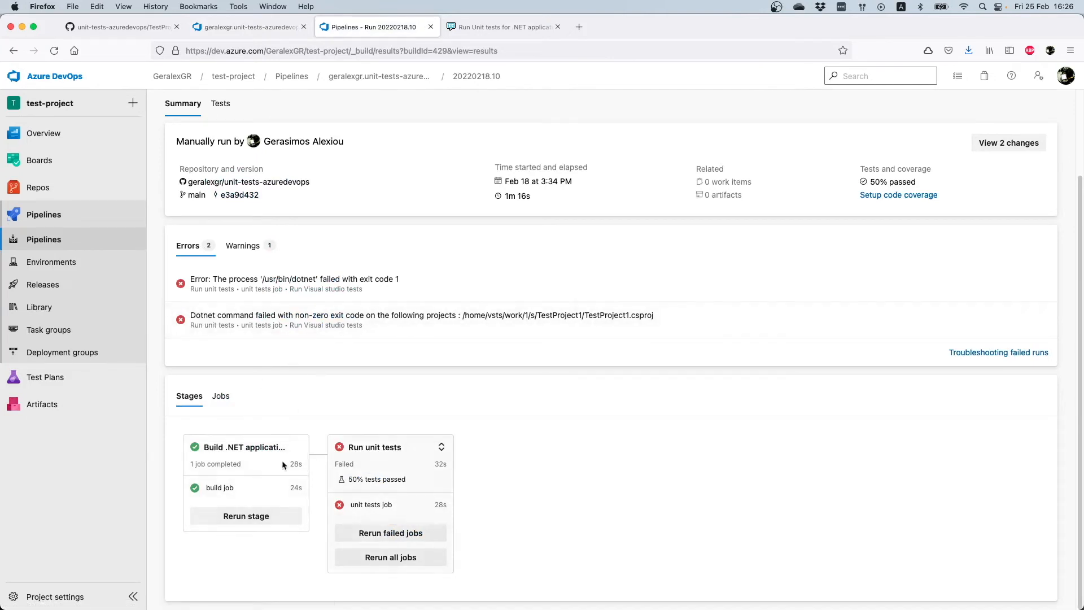
pyautogui.moveTo(245, 181)
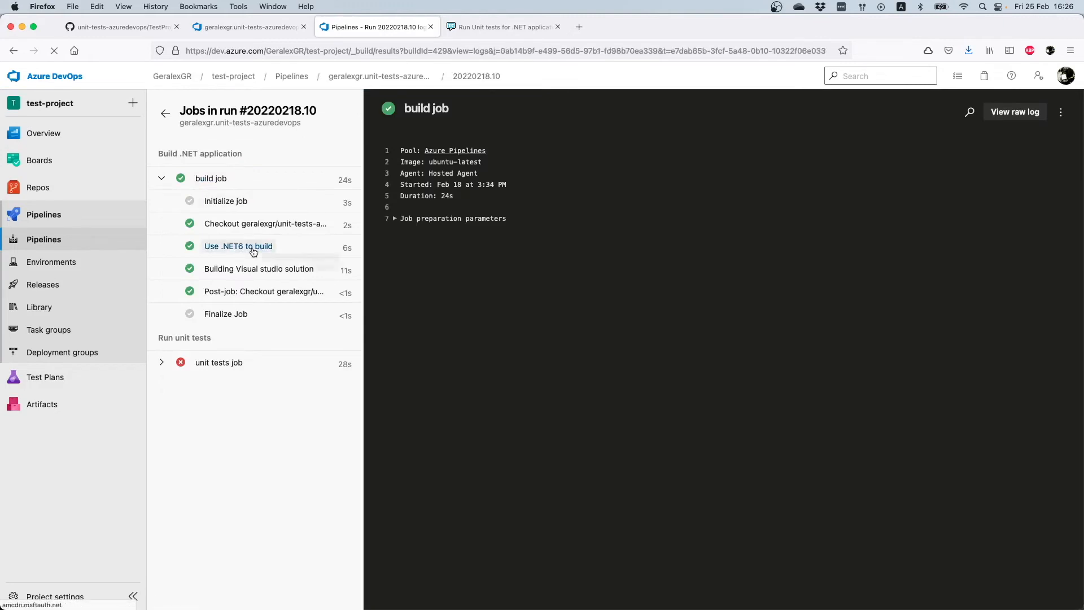
pyautogui.click(238, 245)
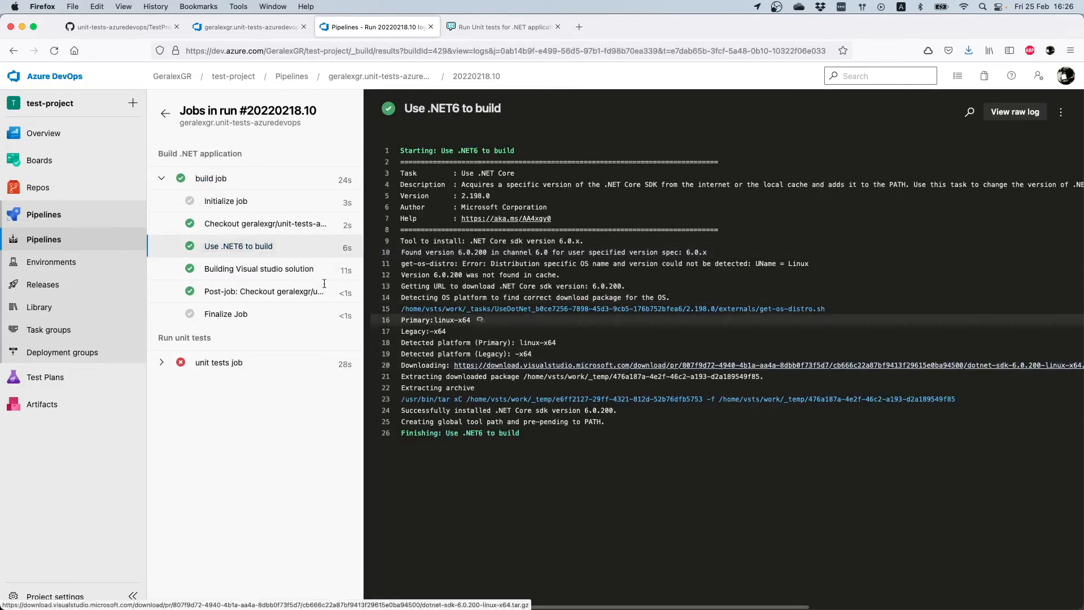
pyautogui.moveTo(238, 246)
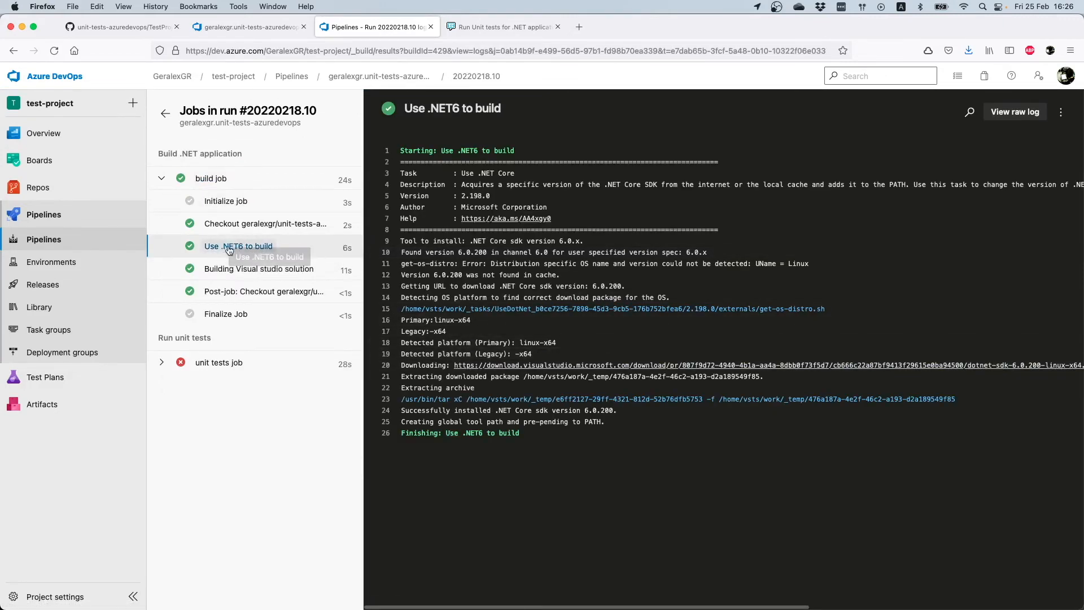
pyautogui.moveTo(473, 342)
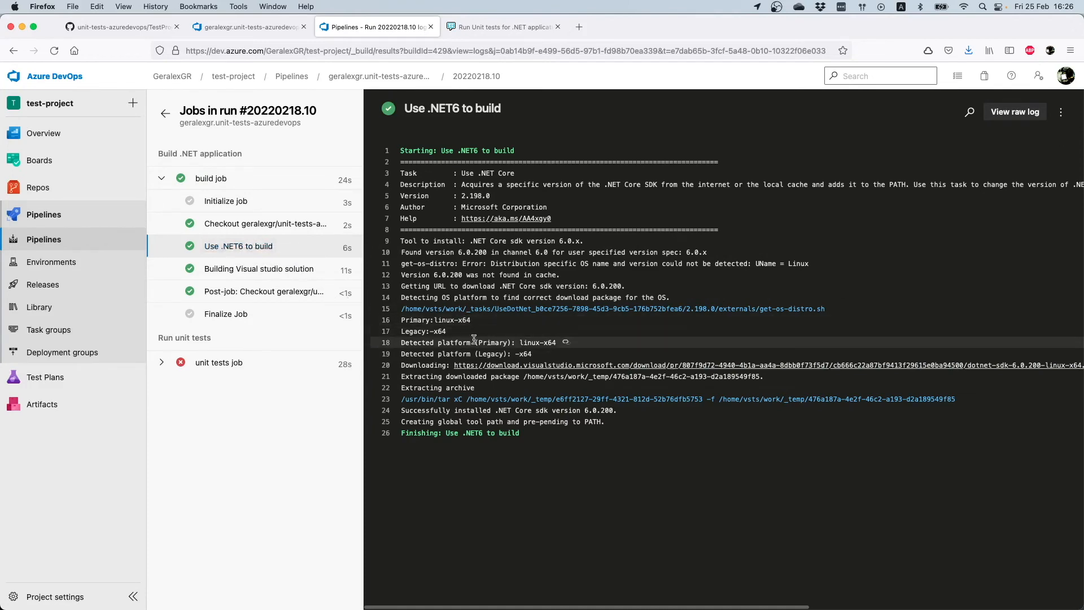
pyautogui.click(259, 269)
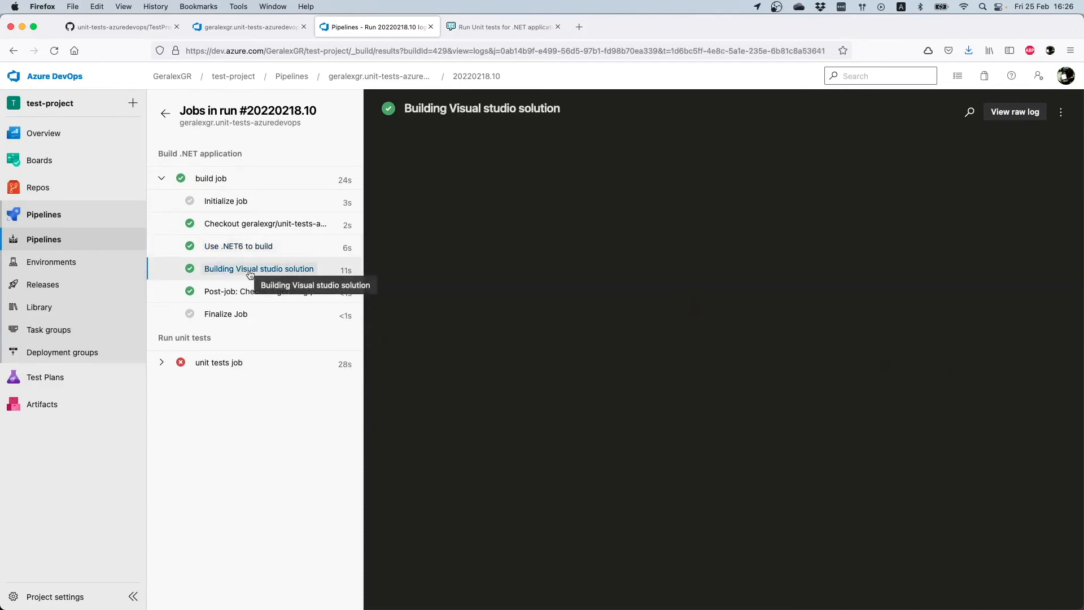
pyautogui.click(259, 269)
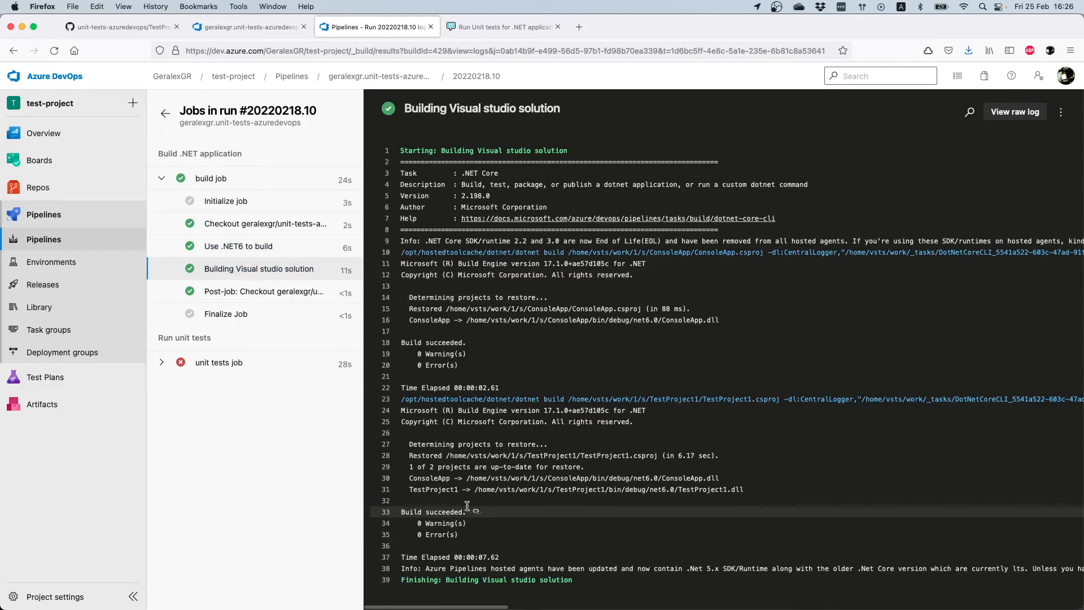
# Point out the ConsoleApp project and its built assembly in the build output
pyautogui.doubleClick(430, 478)
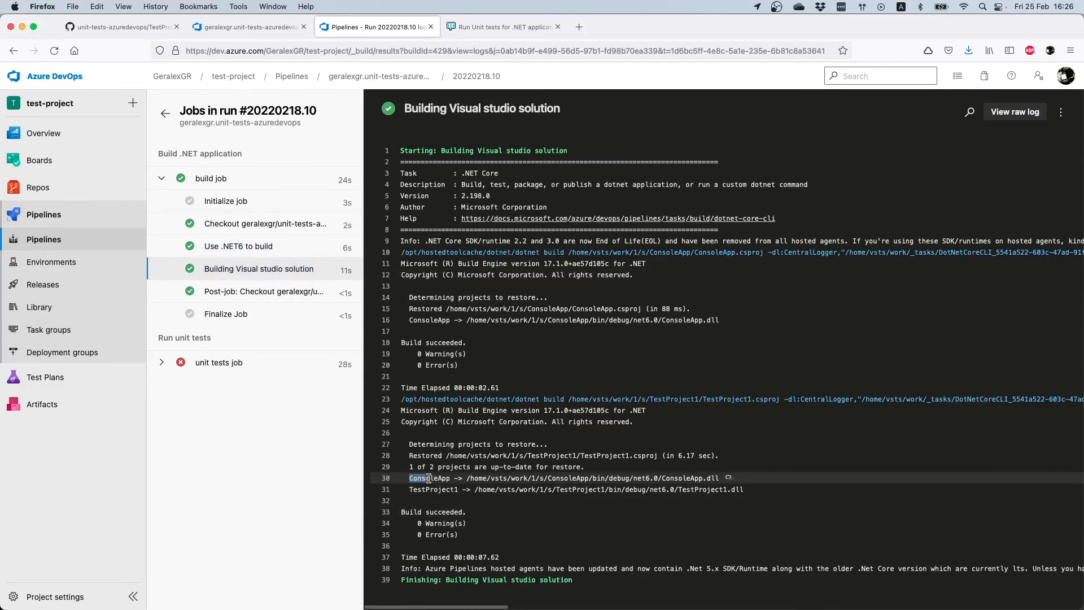
pyautogui.doubleClick(429, 477)
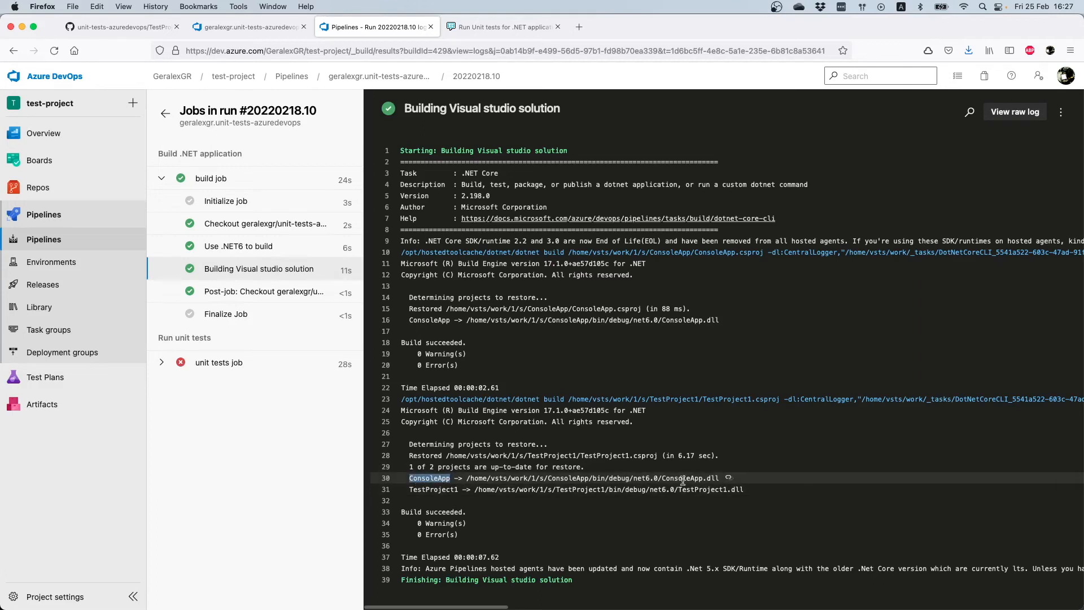
pyautogui.doubleClick(682, 478)
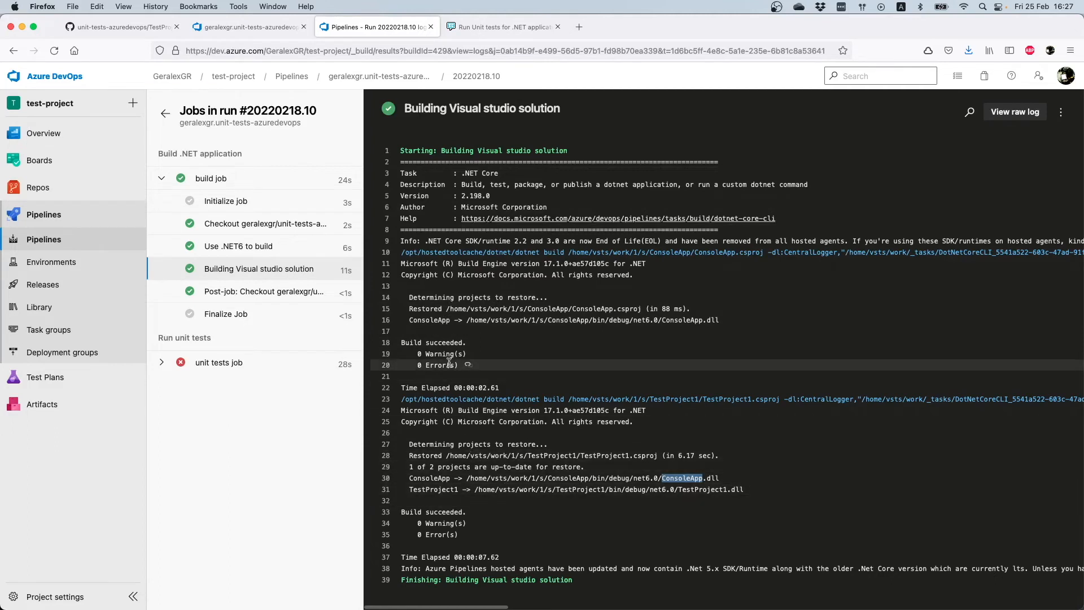
pyautogui.moveTo(546, 490)
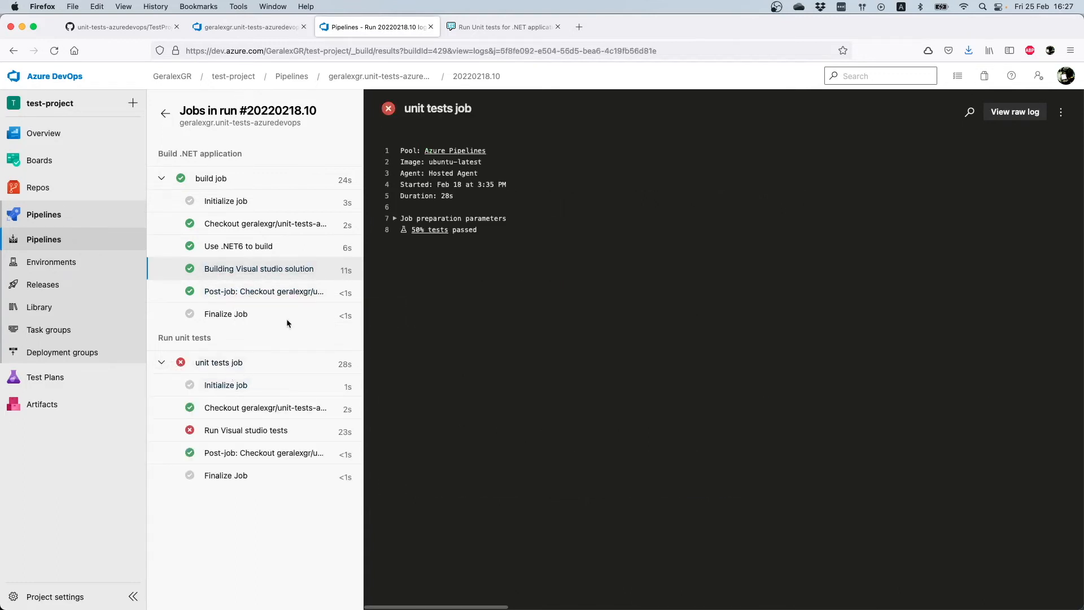
pyautogui.moveTo(212, 177)
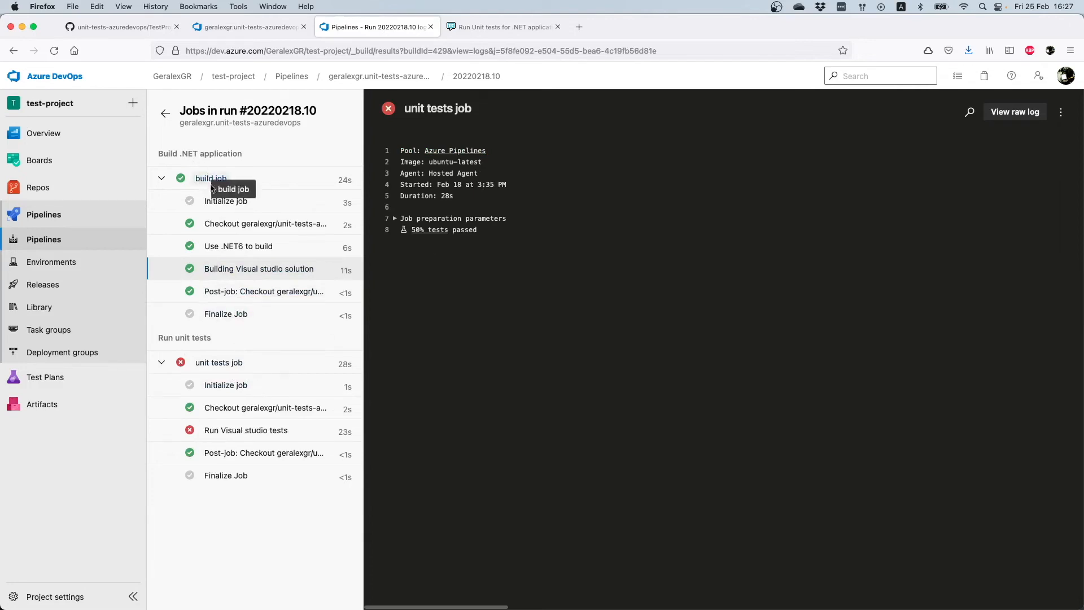
pyautogui.moveTo(212, 188)
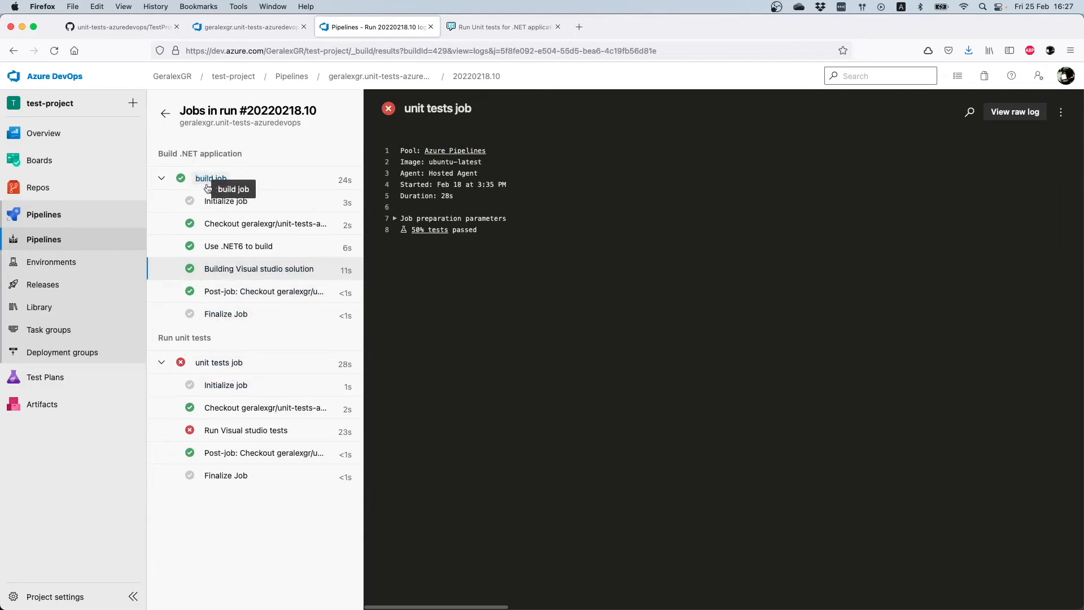
pyautogui.moveTo(251, 396)
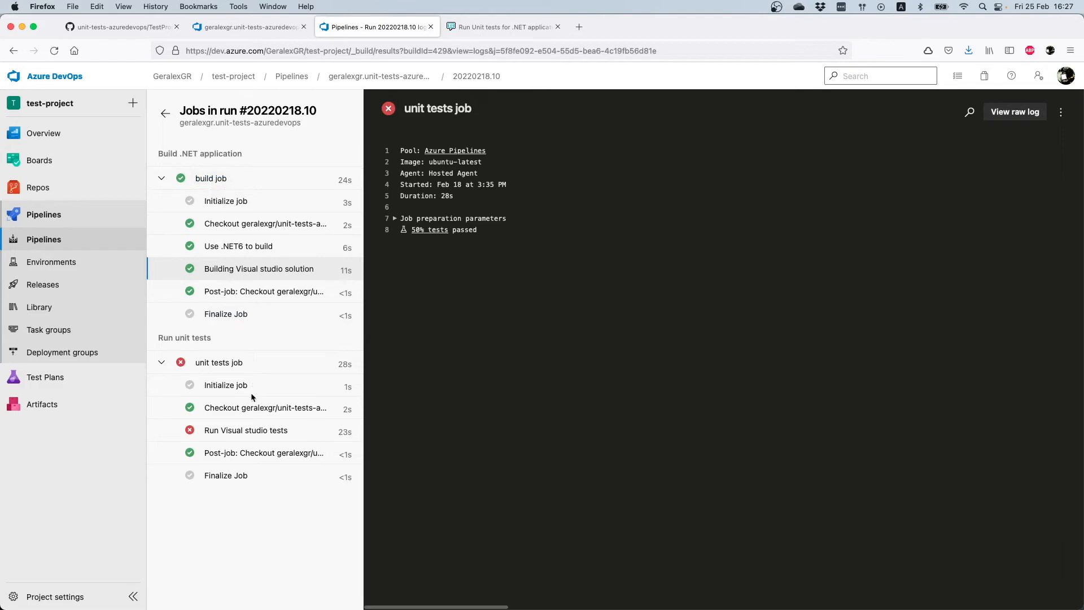
# View the failed 'Run Visual studio tests' step log showing TestMethod2 failed
pyautogui.click(245, 430)
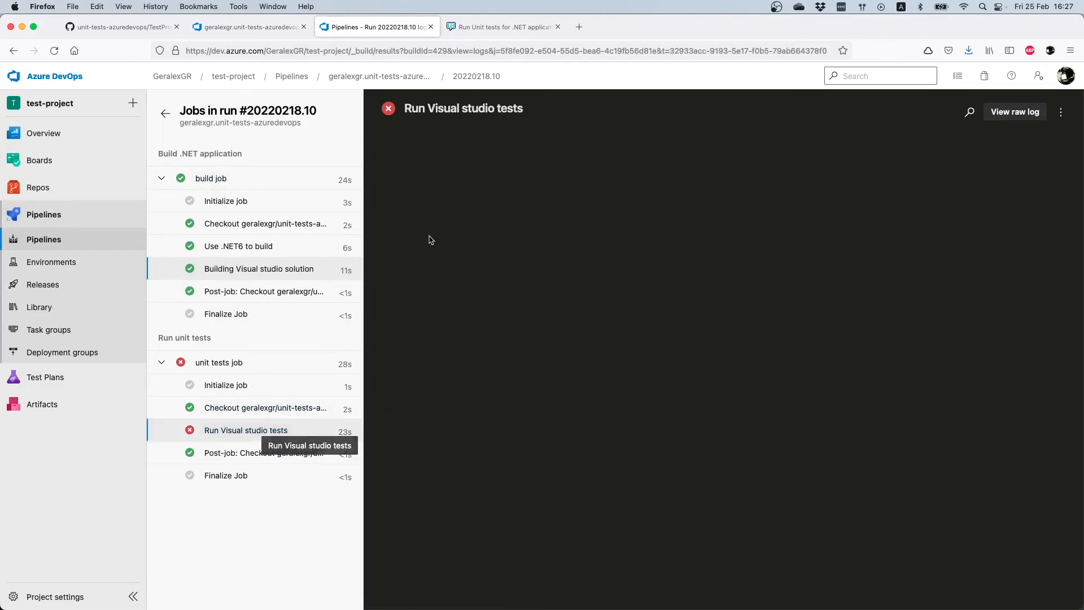
pyautogui.click(245, 430)
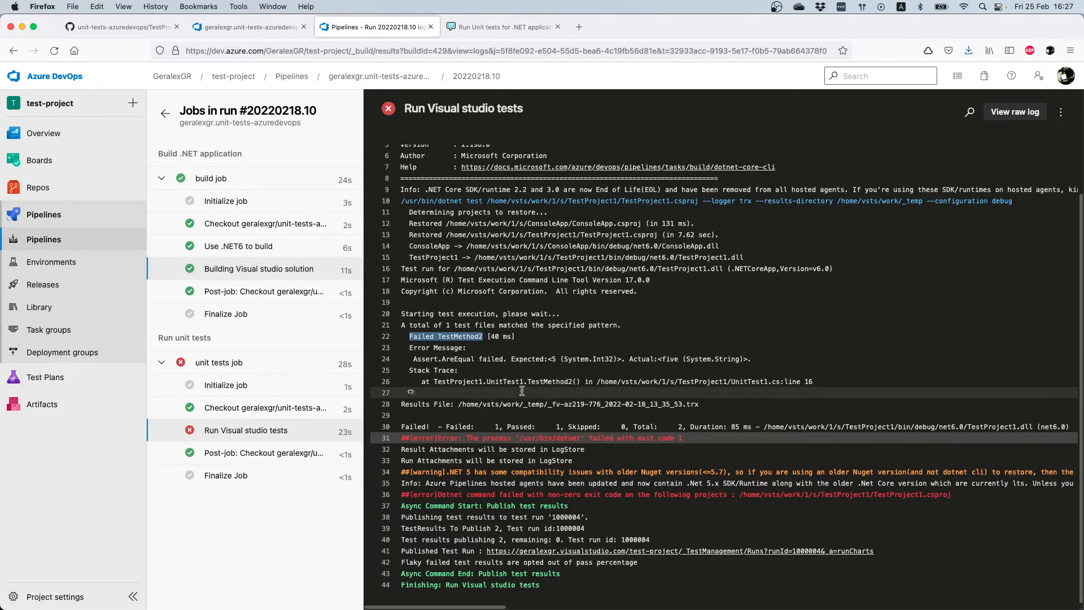
pyautogui.moveTo(522, 393)
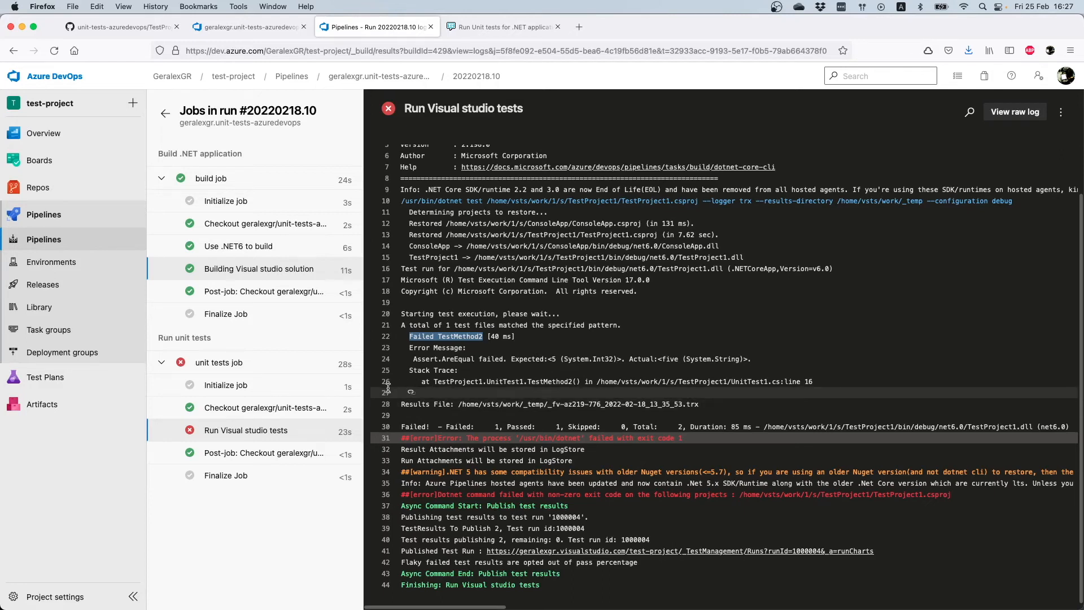
pyautogui.moveTo(388, 388)
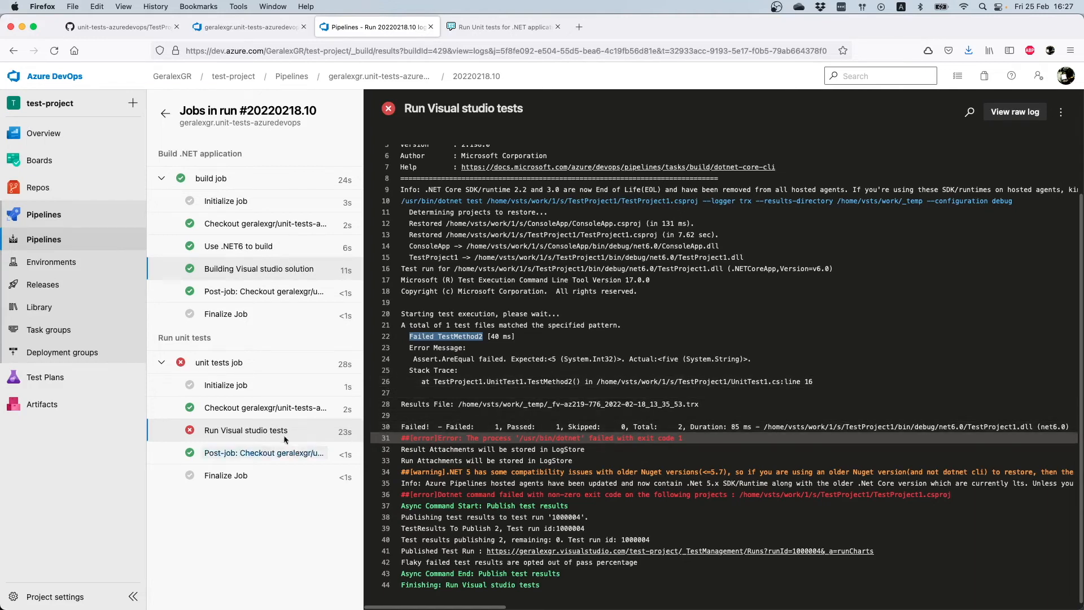
pyautogui.moveTo(258, 212)
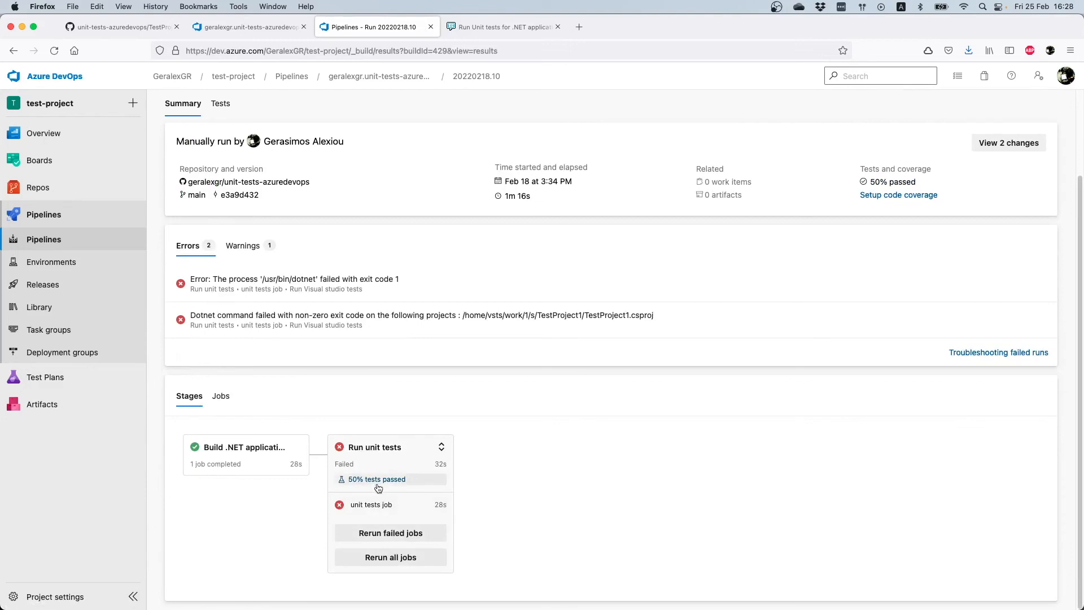
pyautogui.moveTo(375, 455)
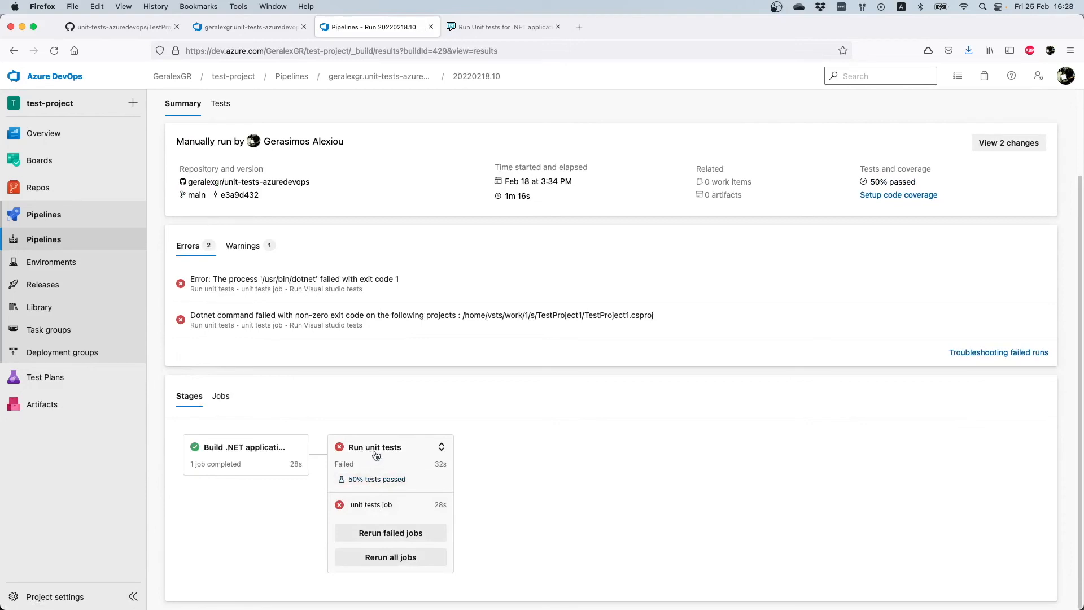
pyautogui.moveTo(375, 479)
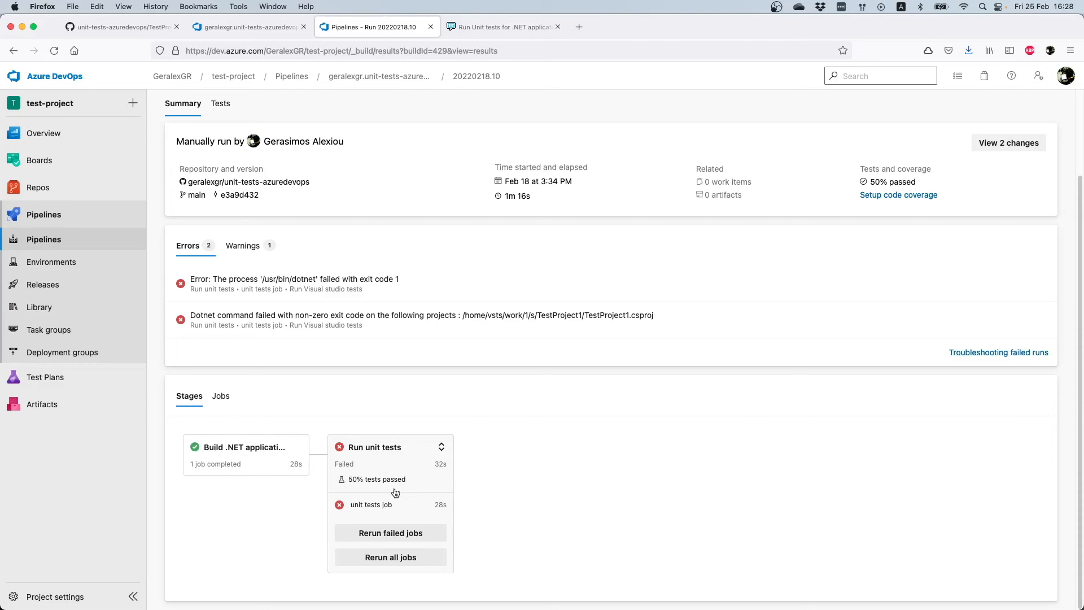
pyautogui.moveTo(399, 513)
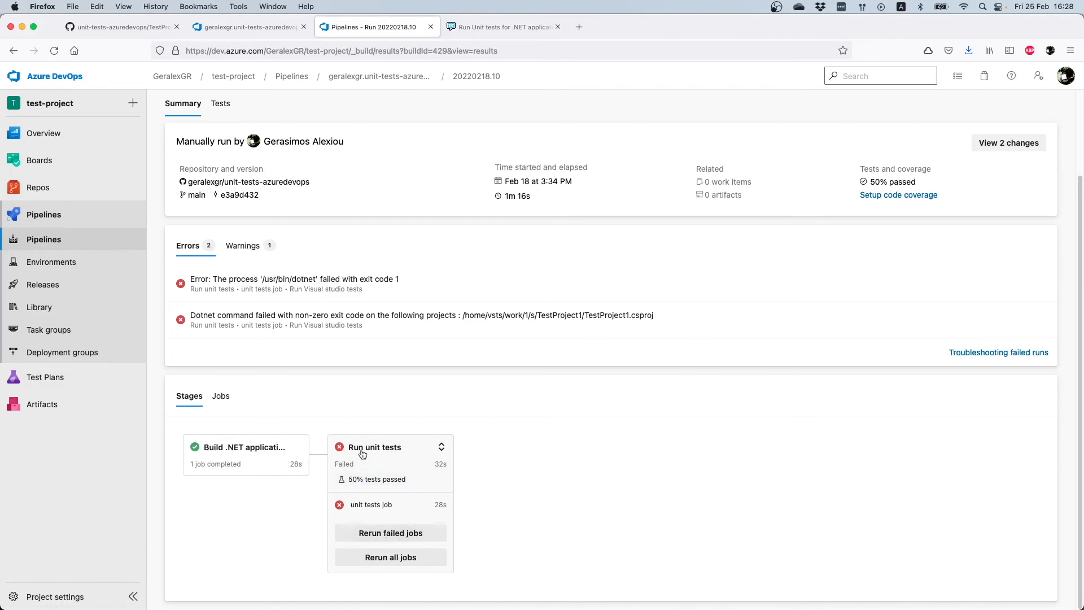
pyautogui.moveTo(388, 461)
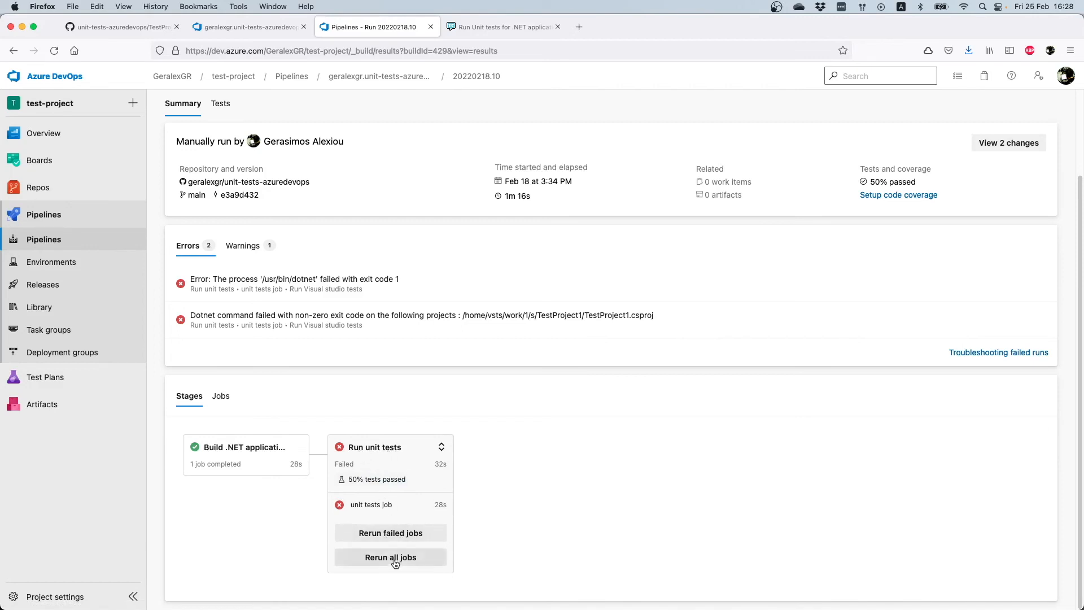
pyautogui.moveTo(403, 561)
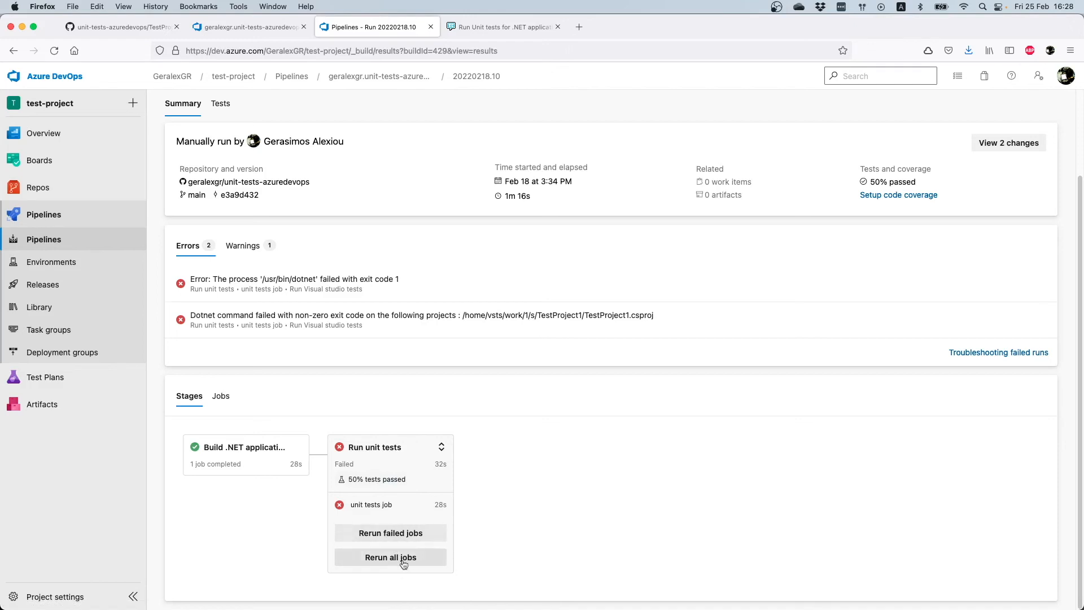
pyautogui.moveTo(383, 454)
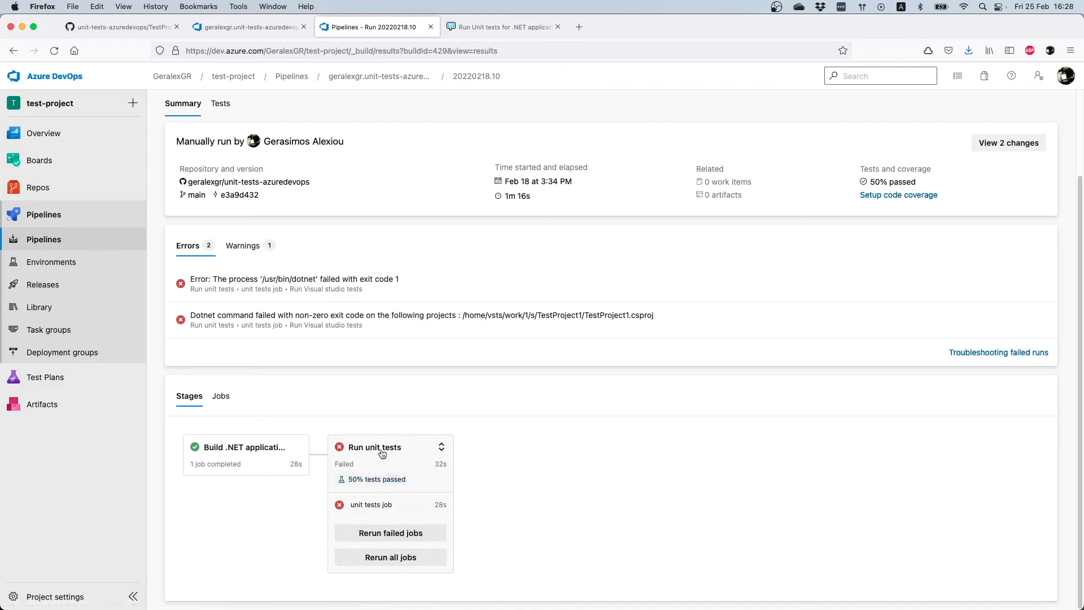
pyautogui.moveTo(394, 504)
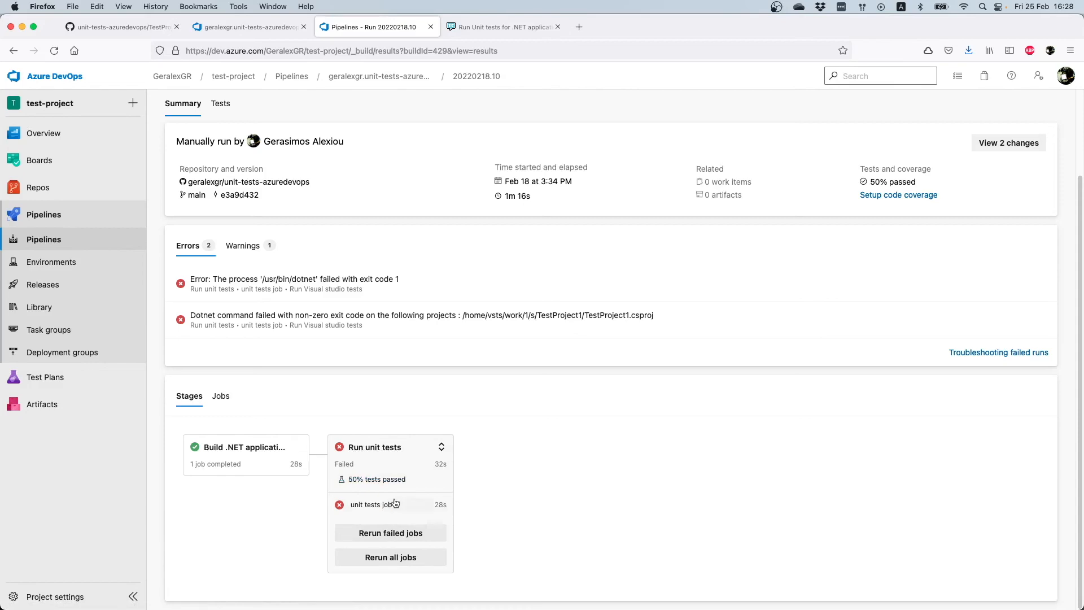
# Revisit the unit tests job's failed test step log, then return to the run summary
pyautogui.click(374, 504)
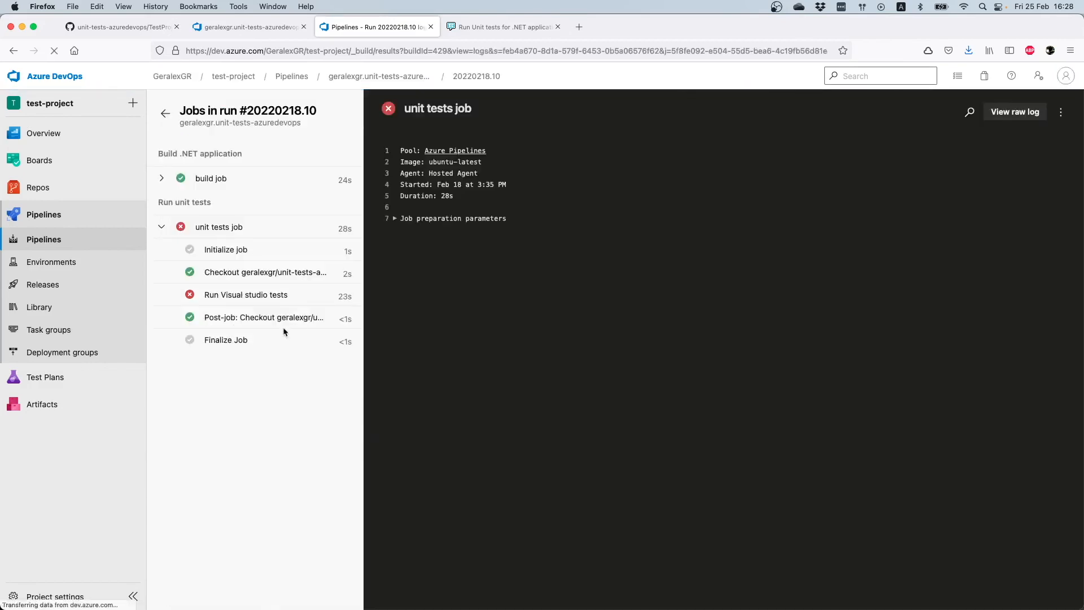
pyautogui.click(245, 294)
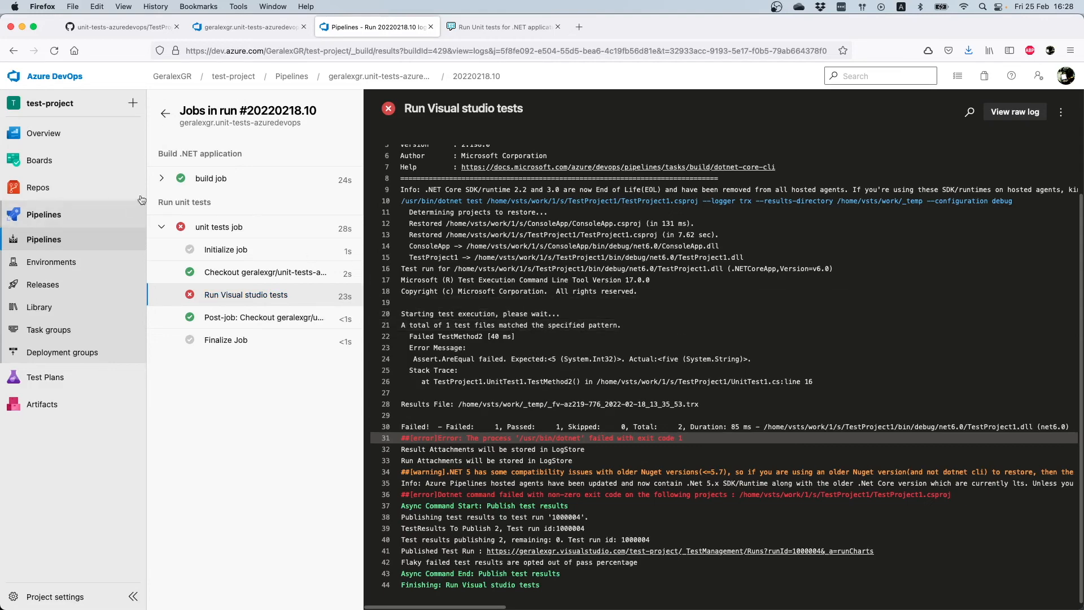
pyautogui.click(164, 113)
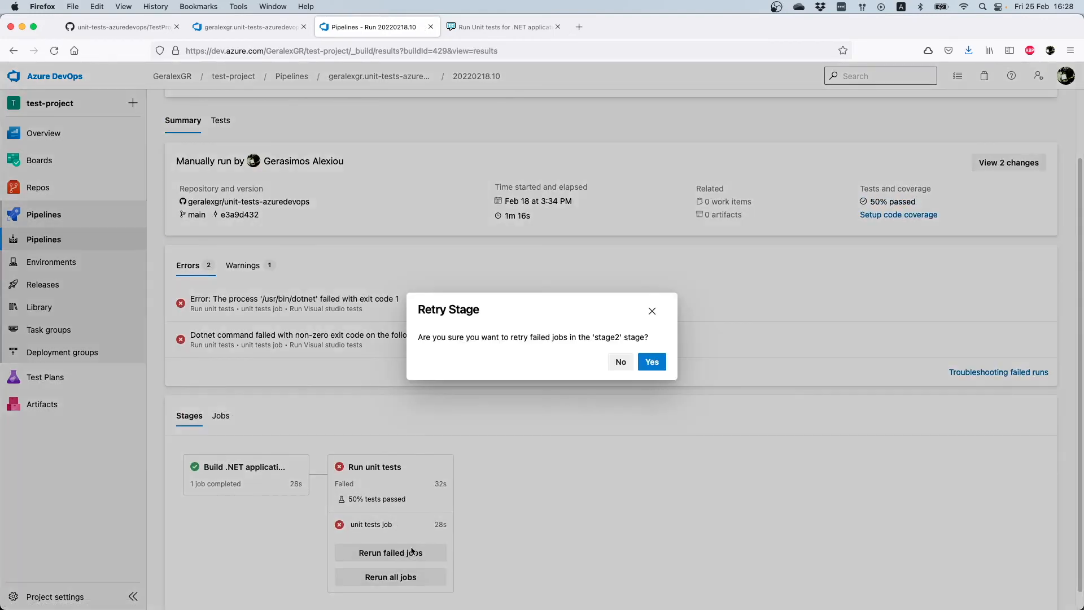
# Confirm Yes in the Retry Stage dialog to rerun the failed unit tests job
pyautogui.click(620, 362)
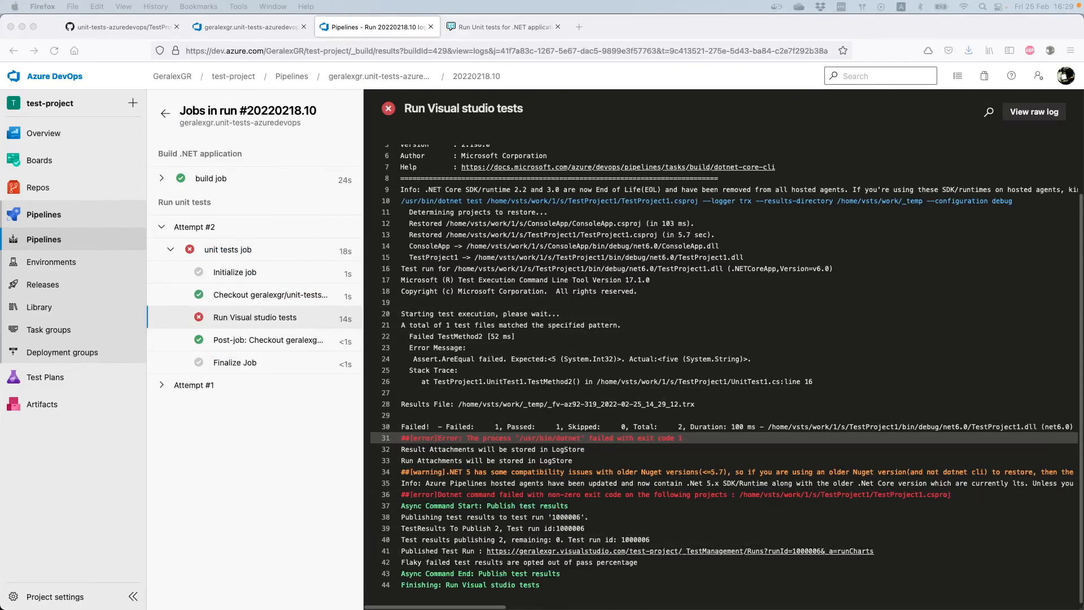
pyautogui.moveTo(682, 479)
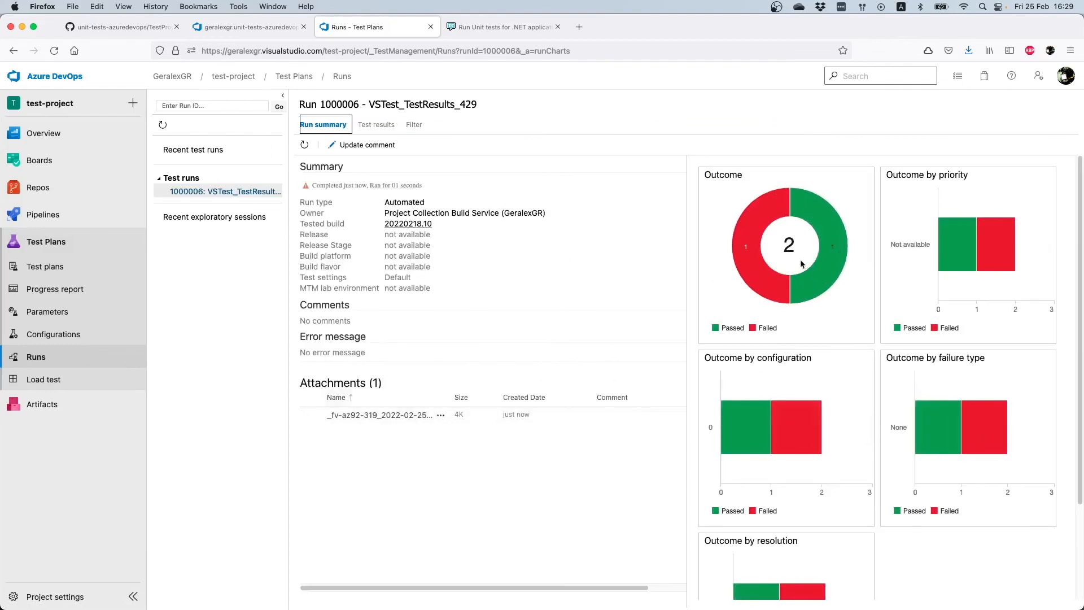
# Show run 1000006's test results: TestMethod1 passed, TestMethod2 failed with its assertion error
pyautogui.scroll(-3)
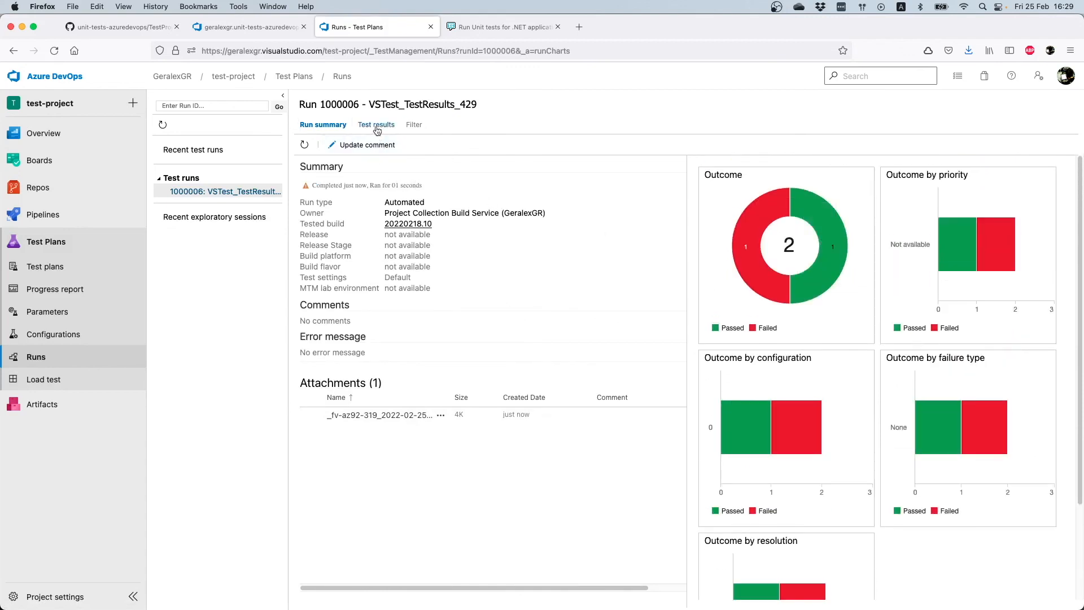
pyautogui.click(375, 124)
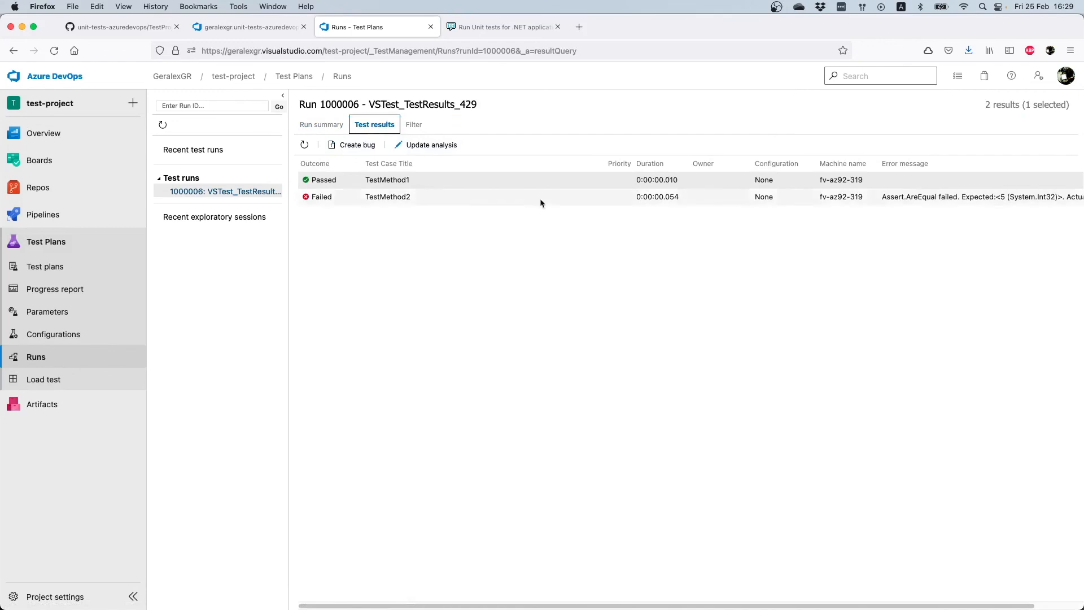